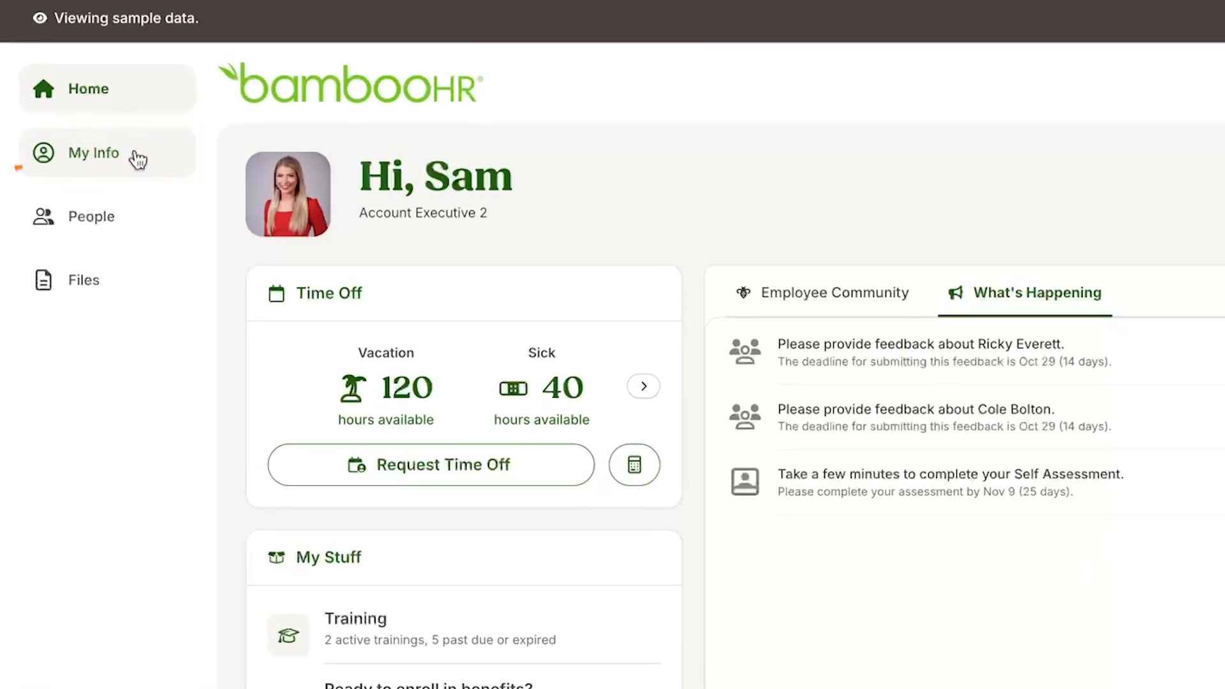
Step: Show the Performance goals page on your own My Info profile
left_click(93, 152)
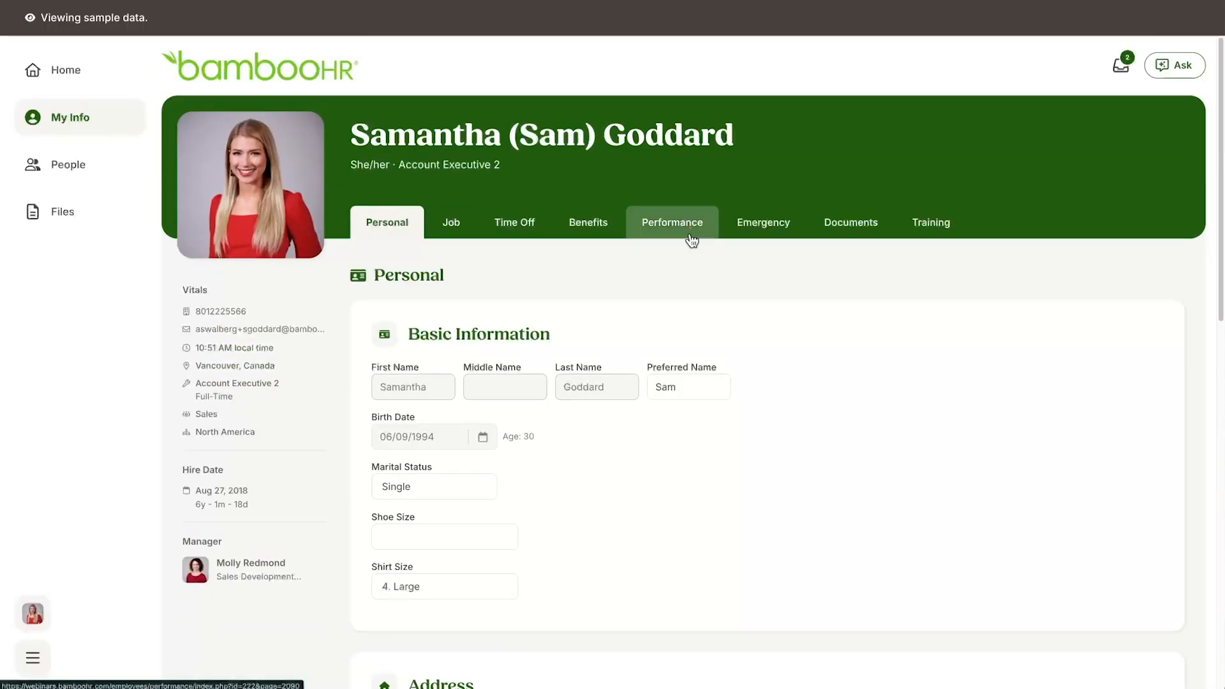
left_click(670, 222)
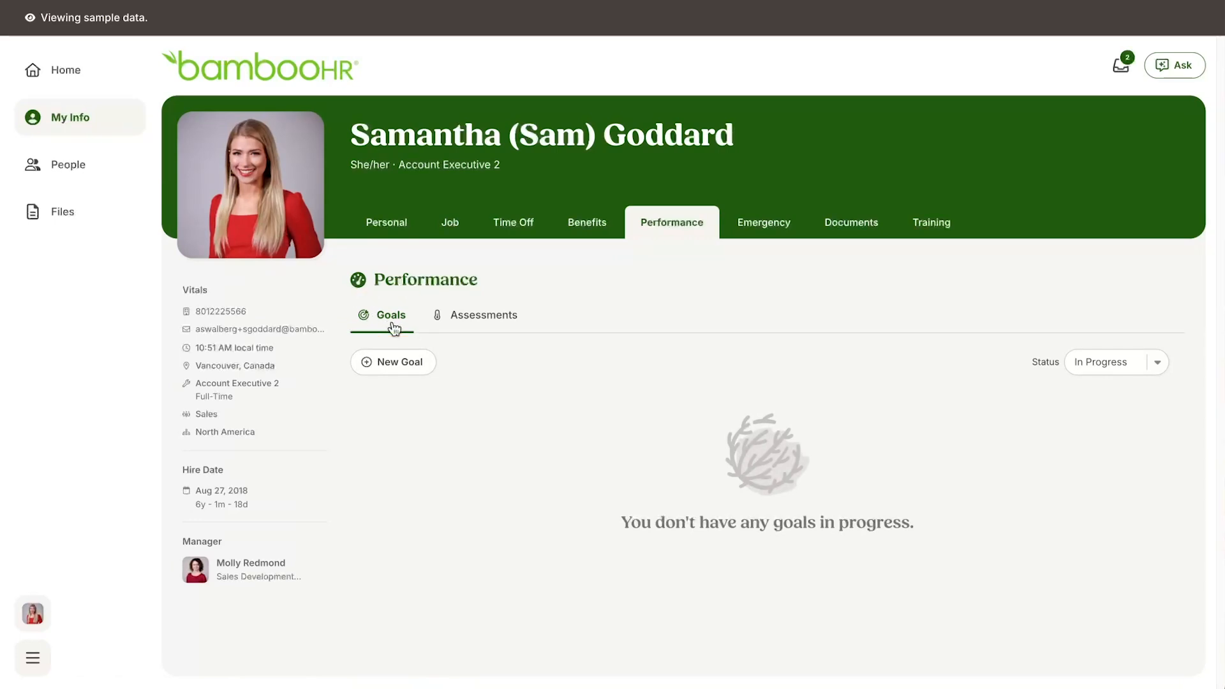
mouse_move(429, 374)
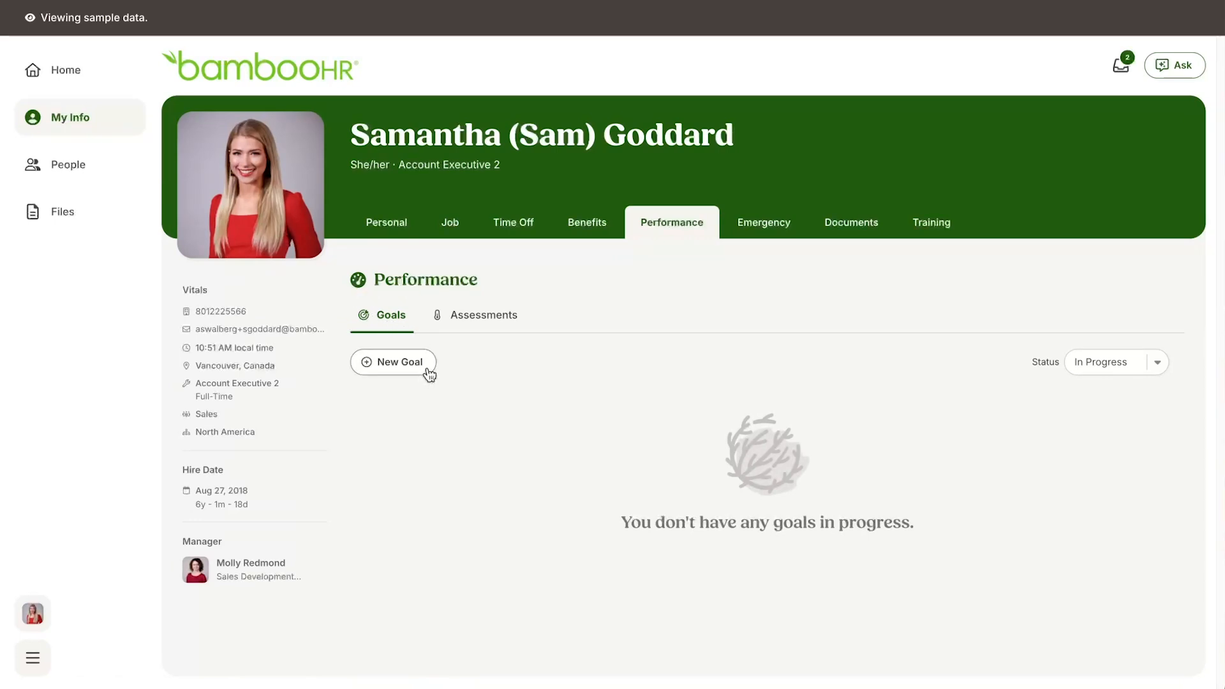
Step: Start a new goal 'Start building a corporate social responsibility plan' due Dec 31, 2024
left_click(393, 361)
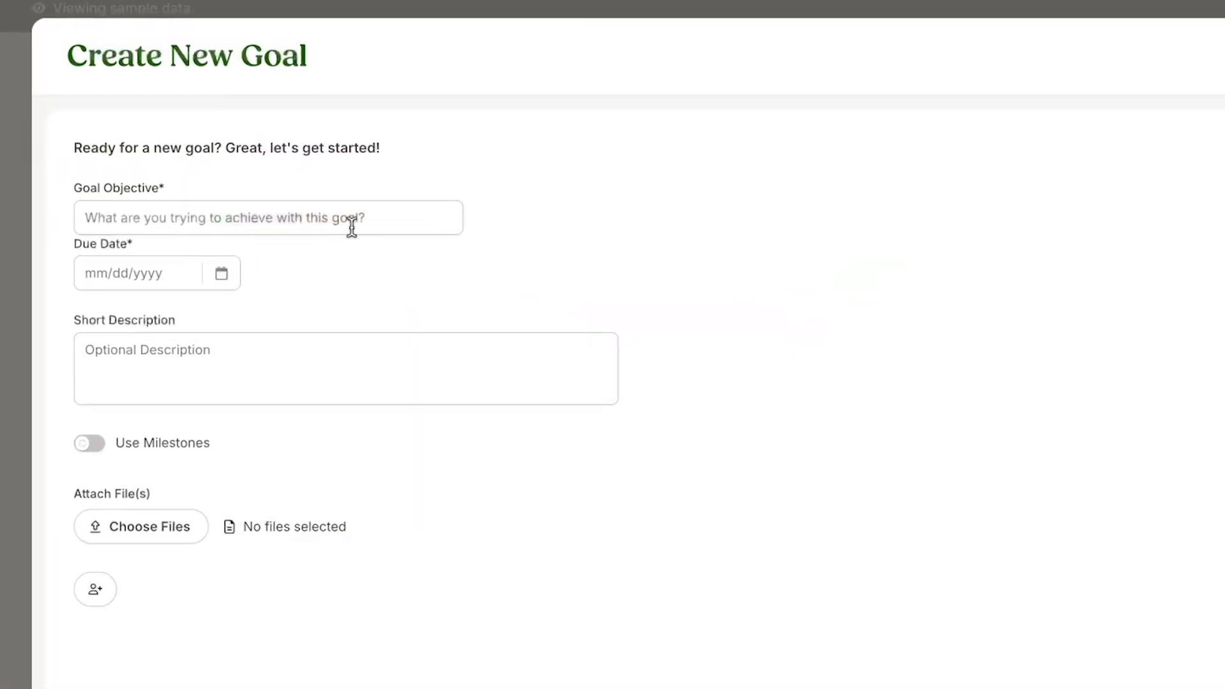
left_click(268, 217)
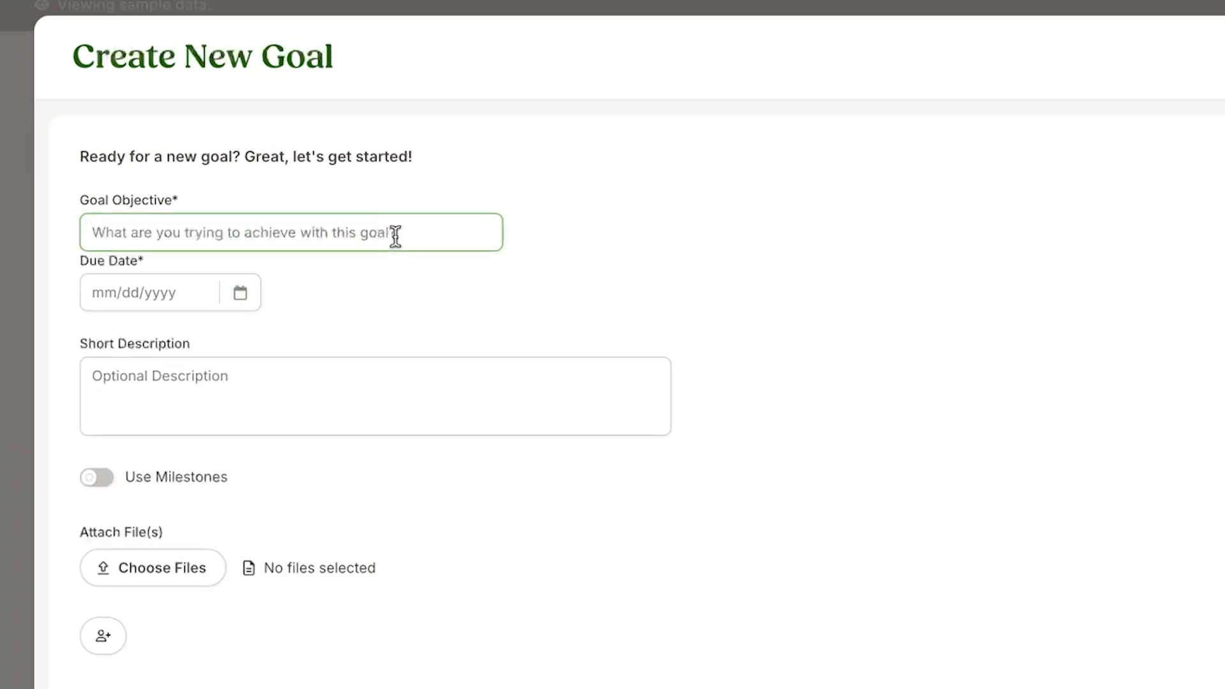
type("Start building a corporate social responsibility plan")
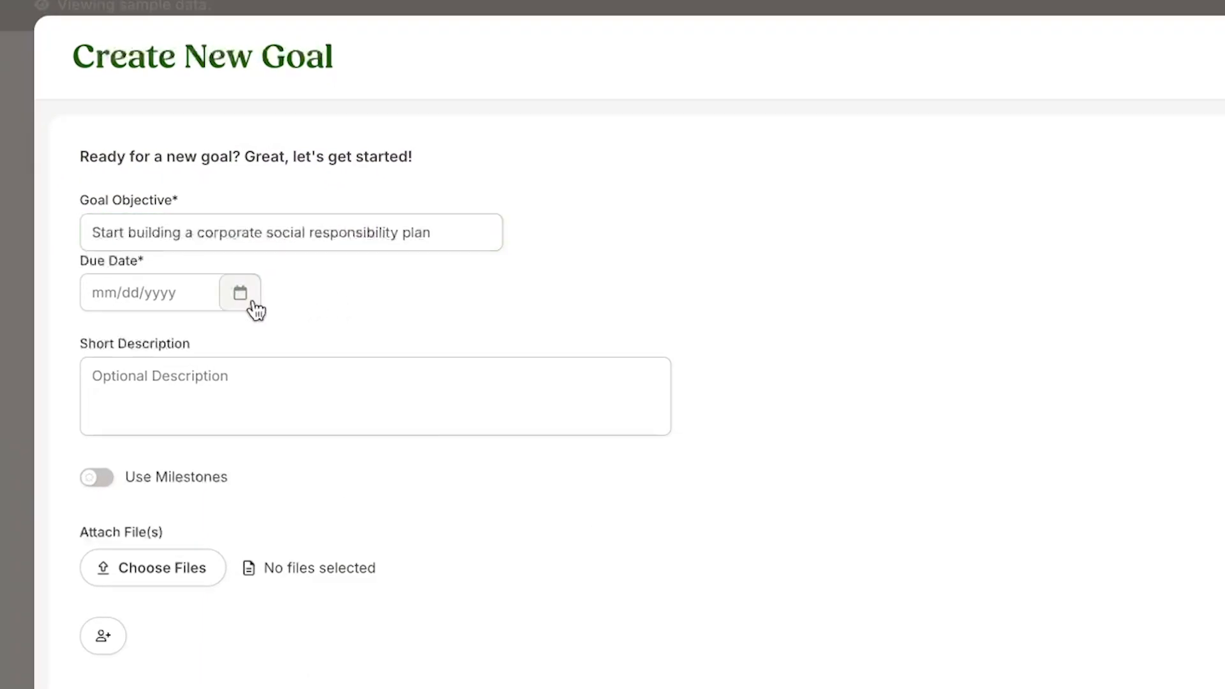
left_click(240, 294)
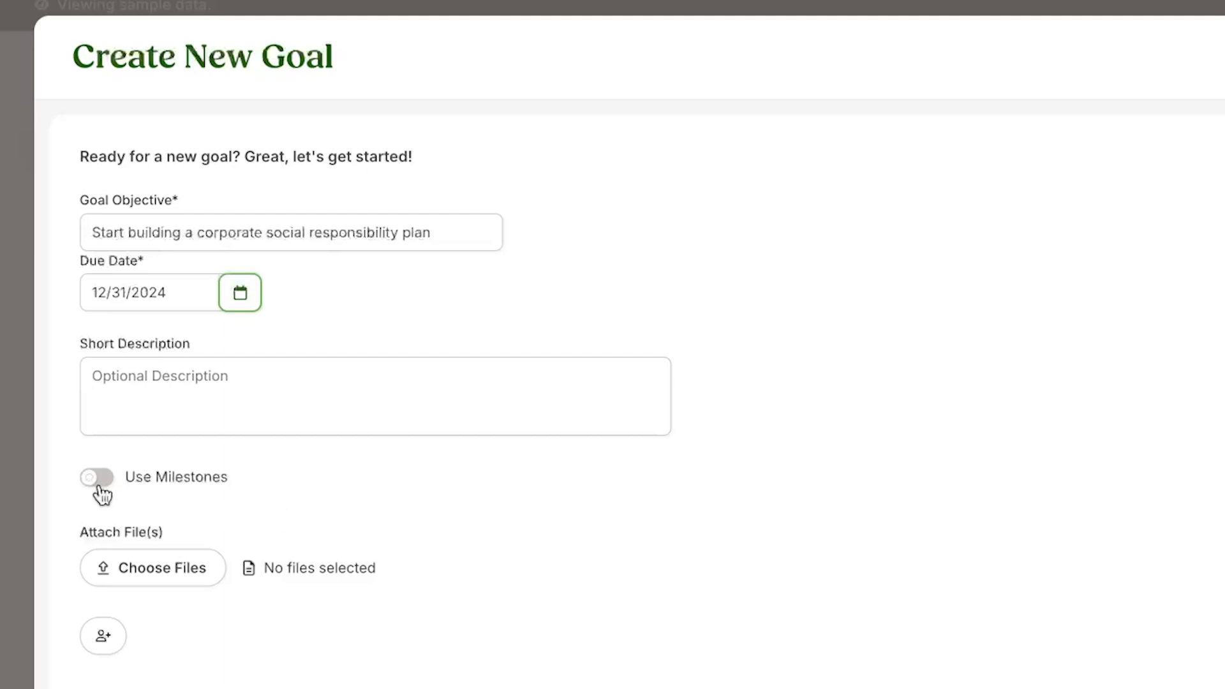
Step: Enable milestones, add 'Final Draft Submitted' among three milestones, and save the goal
left_click(96, 477)
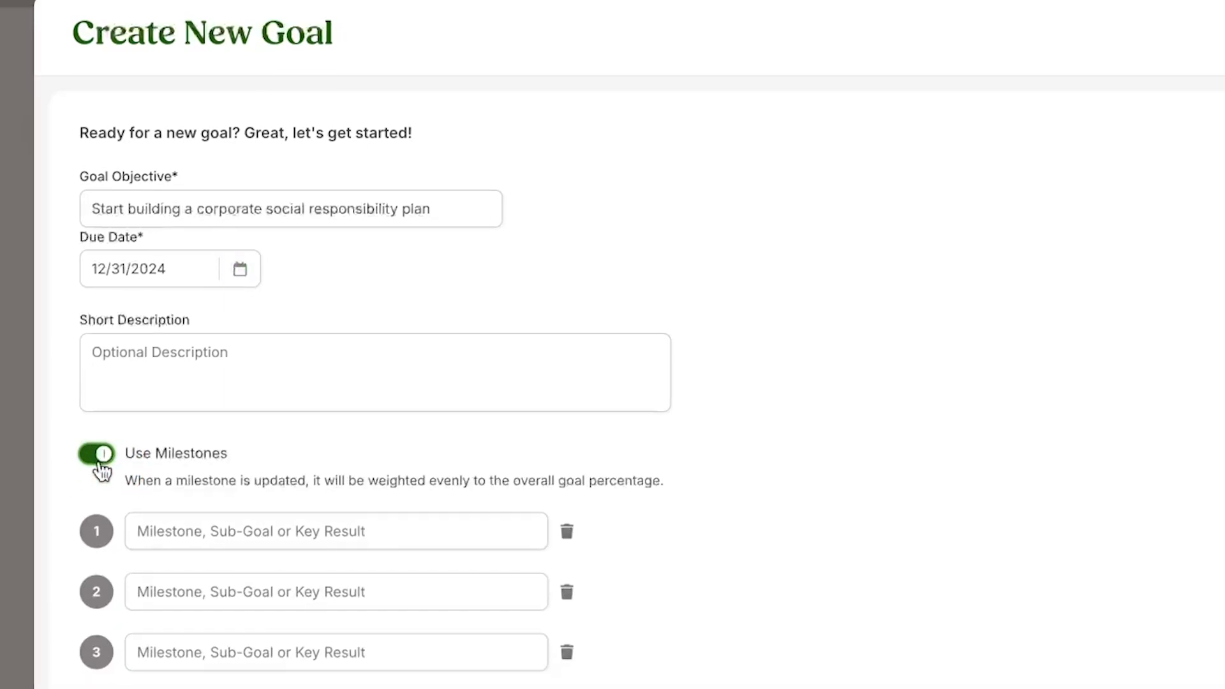
left_click(334, 531)
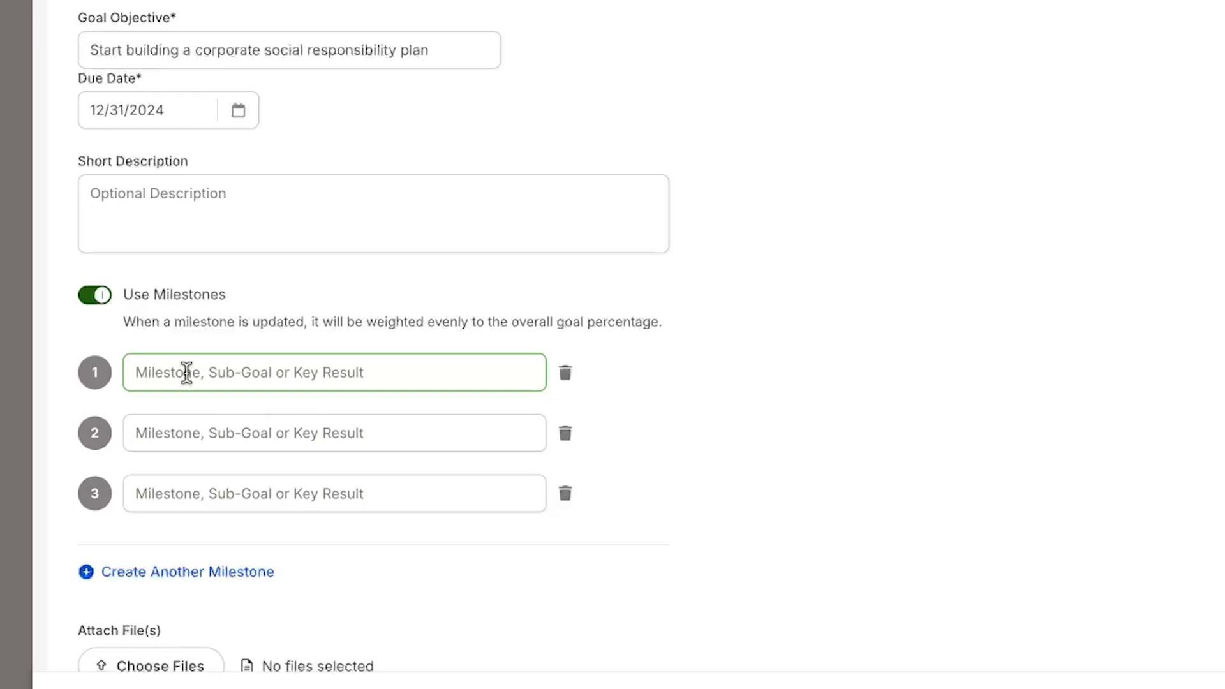
type("Final Draft Submitted")
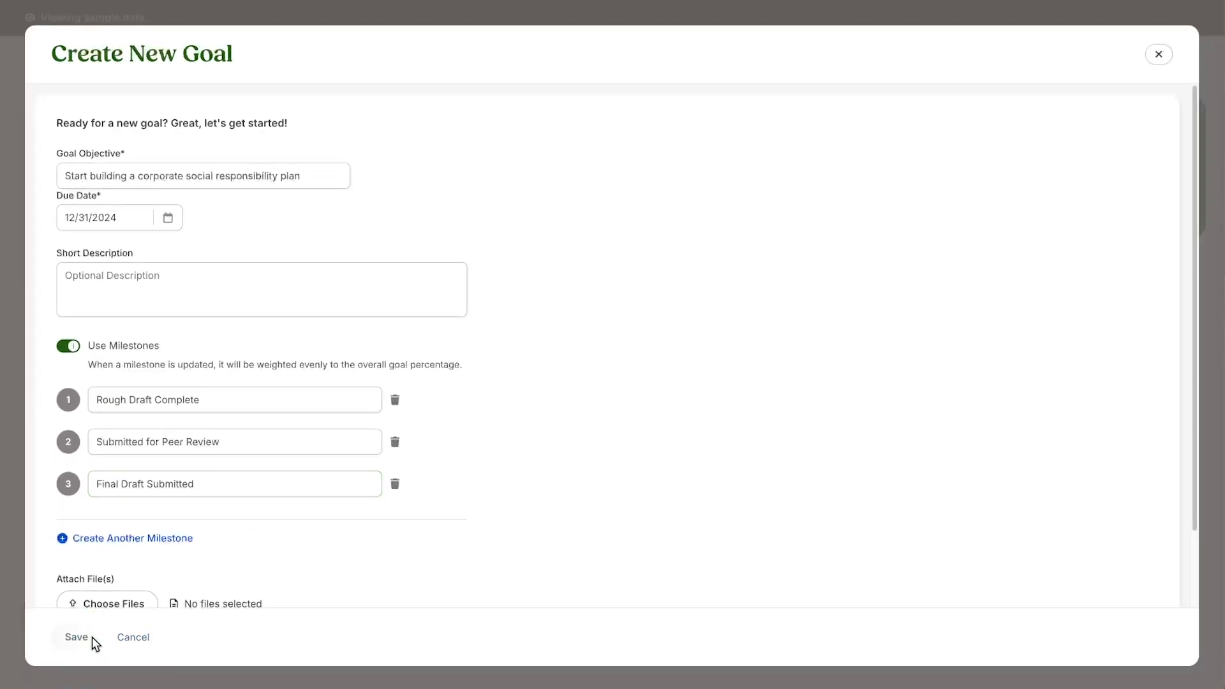
left_click(76, 637)
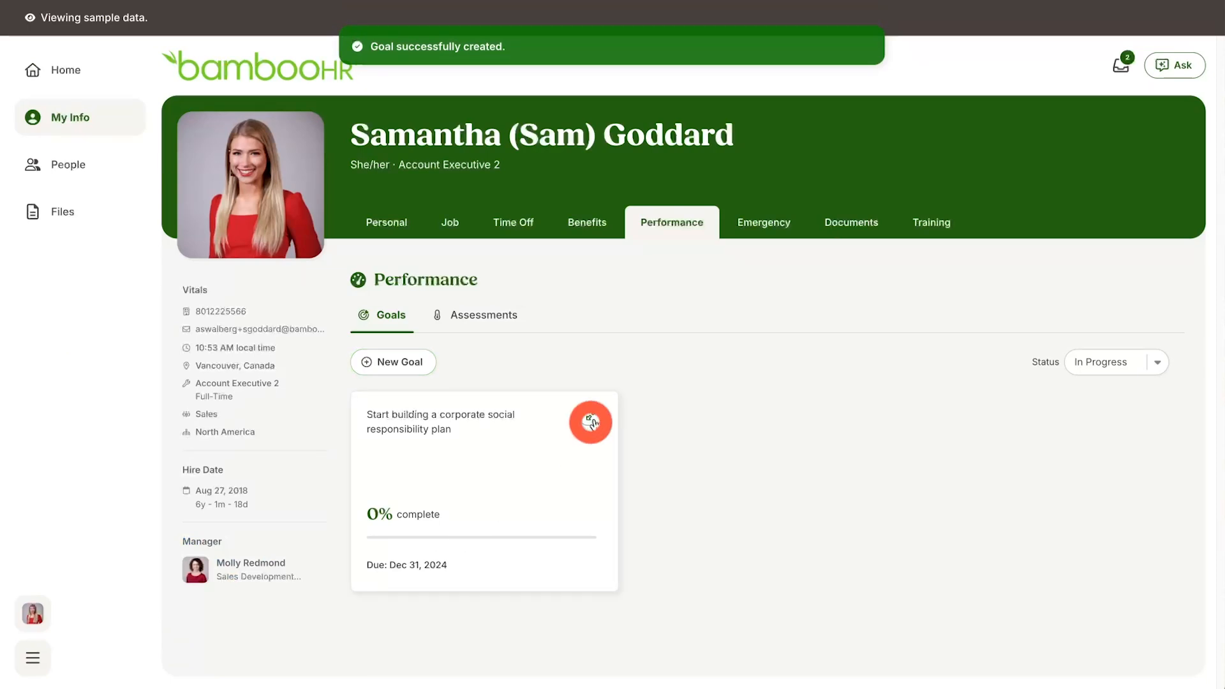
Step: Check off the Rough Draft Complete milestone, bringing the goal to 33% complete
left_click(590, 422)
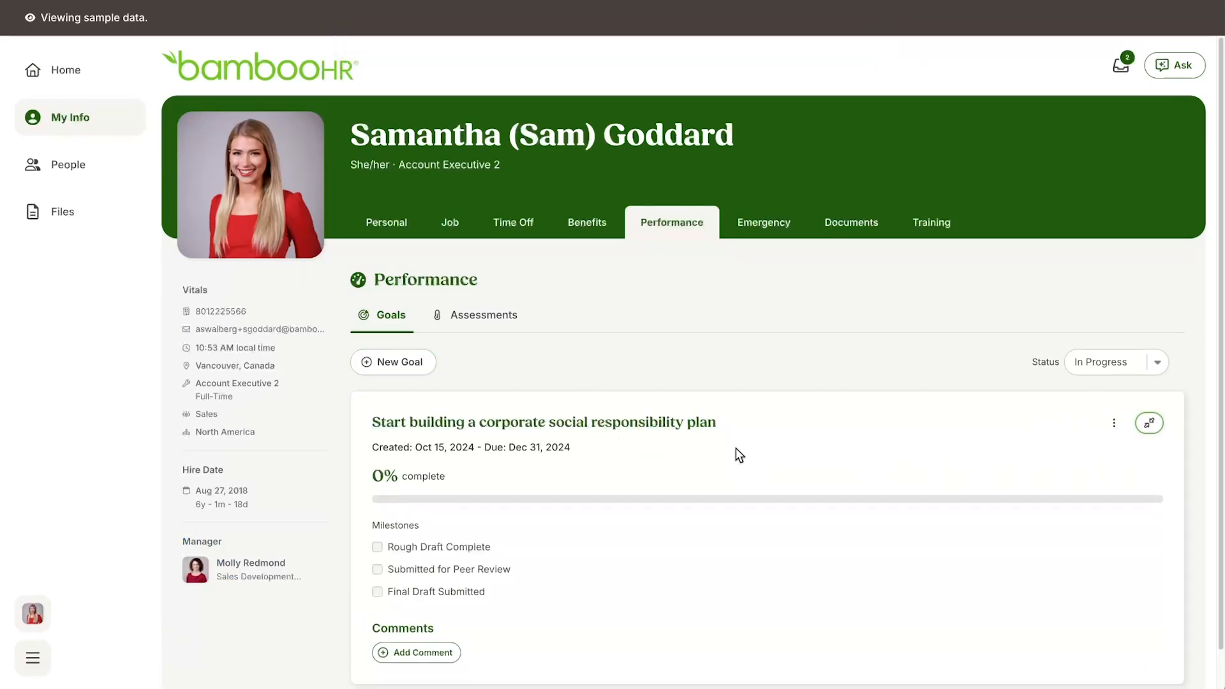
scroll("down", 3)
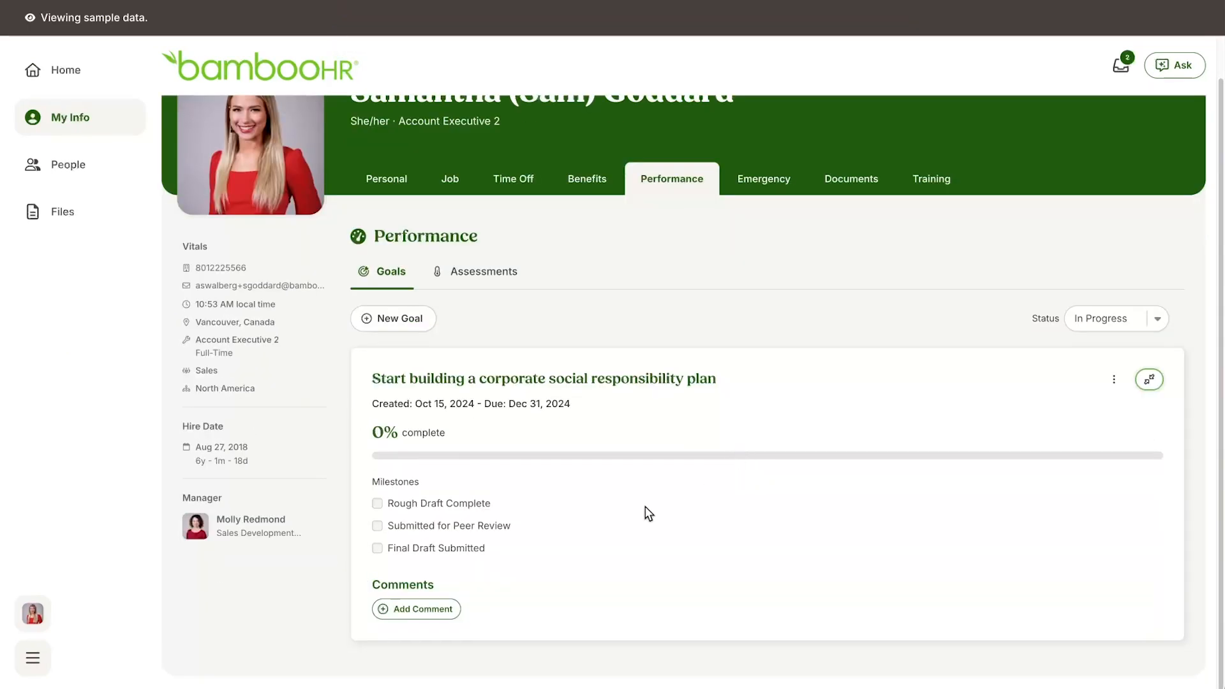
mouse_move(399, 509)
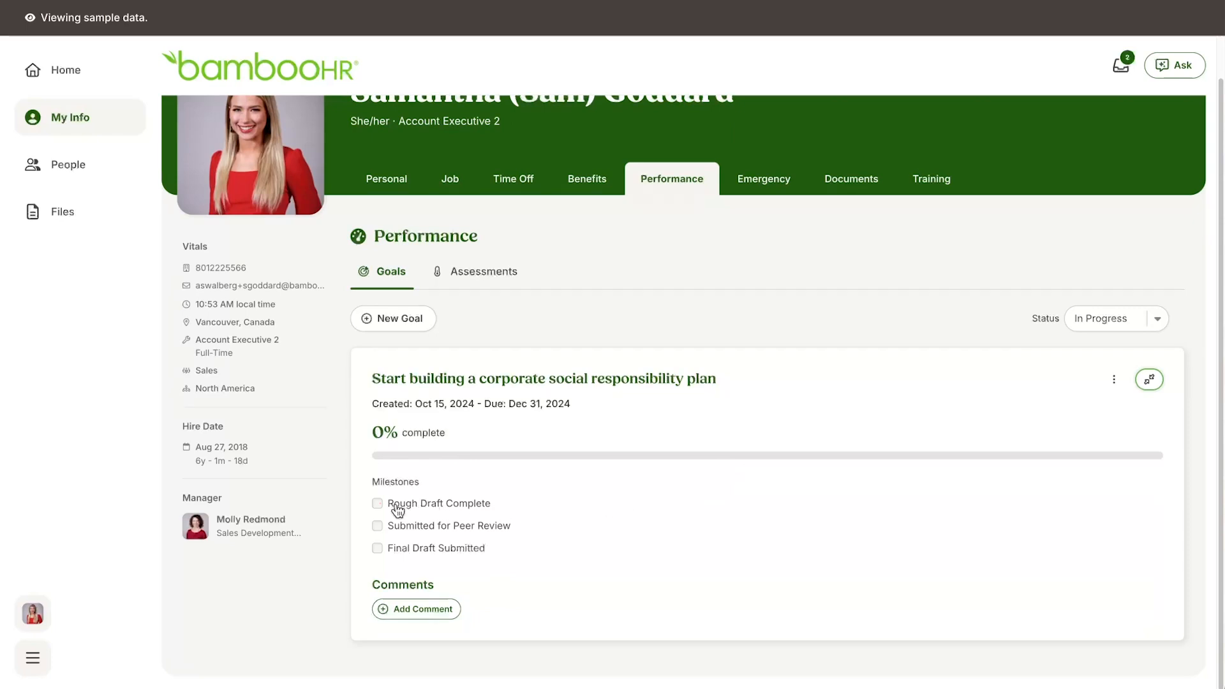
left_click(378, 502)
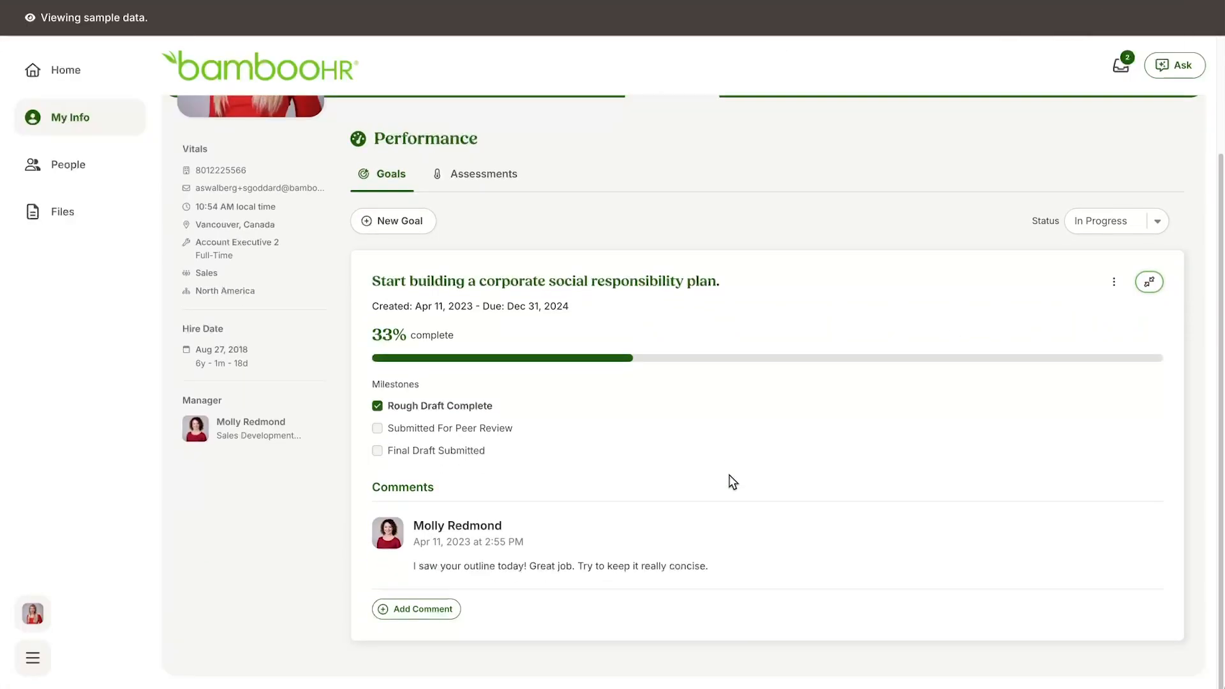
Step: Reply to the manager's comment: 'Thanks I'll get it revised tomorrow.'
left_click(416, 609)
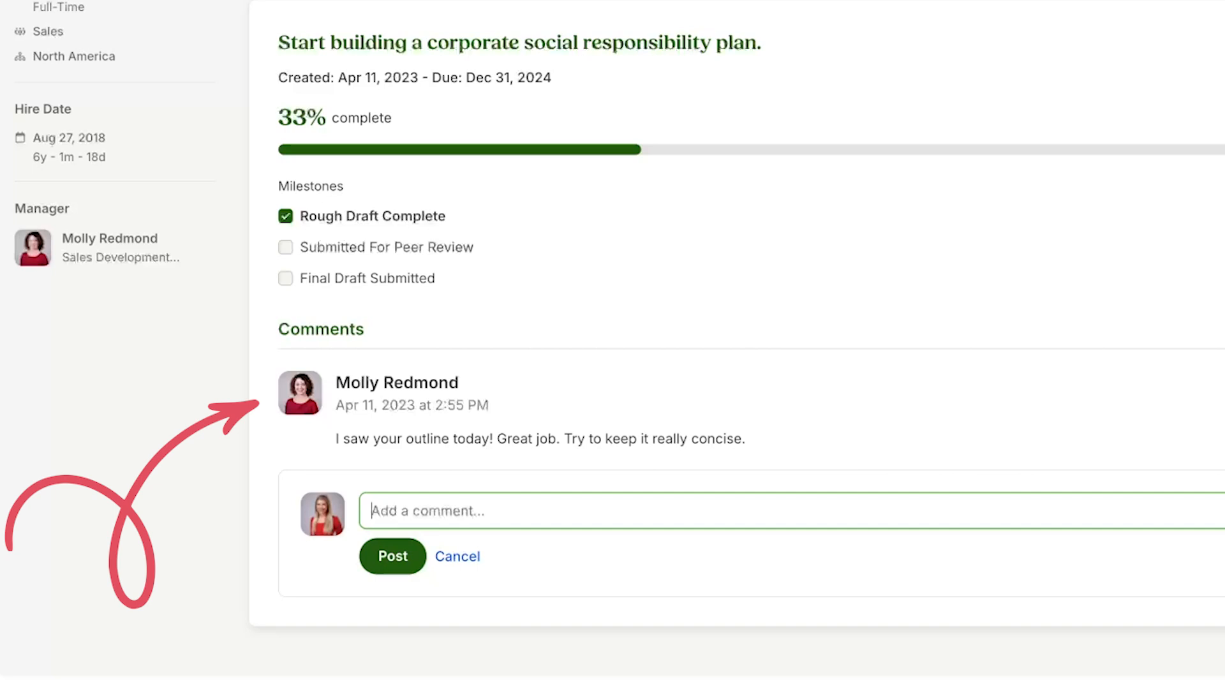
type("Thanks I'll get it revised tomorrow.")
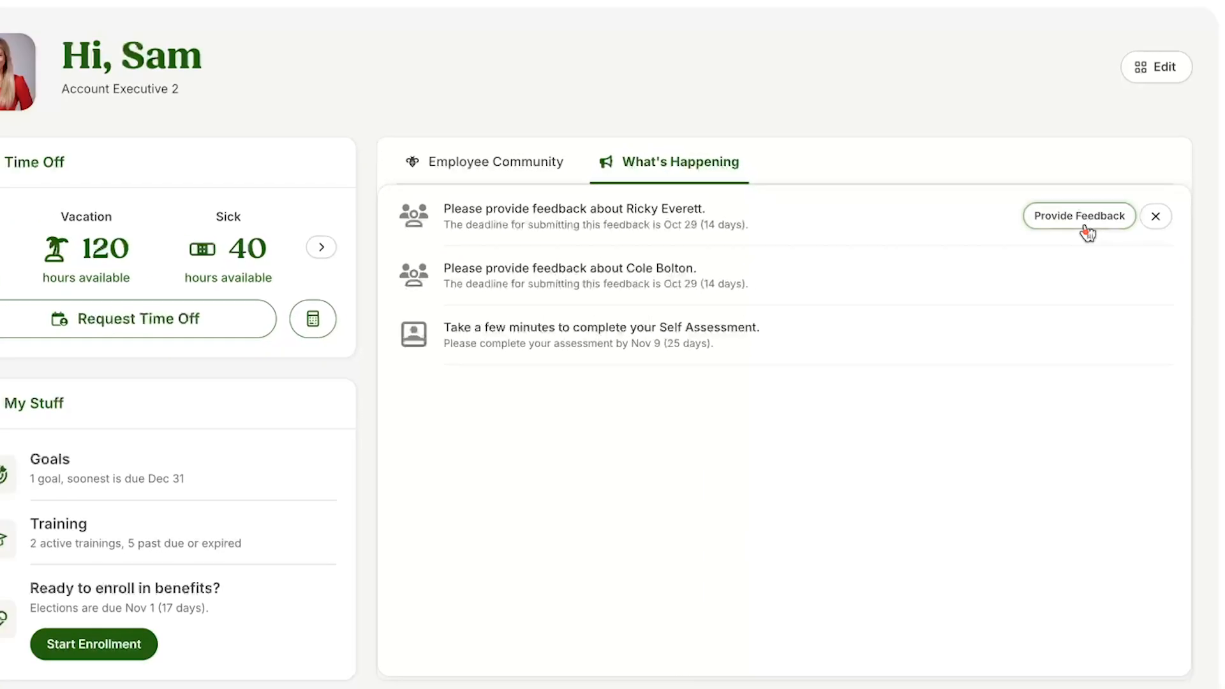
left_click(1080, 217)
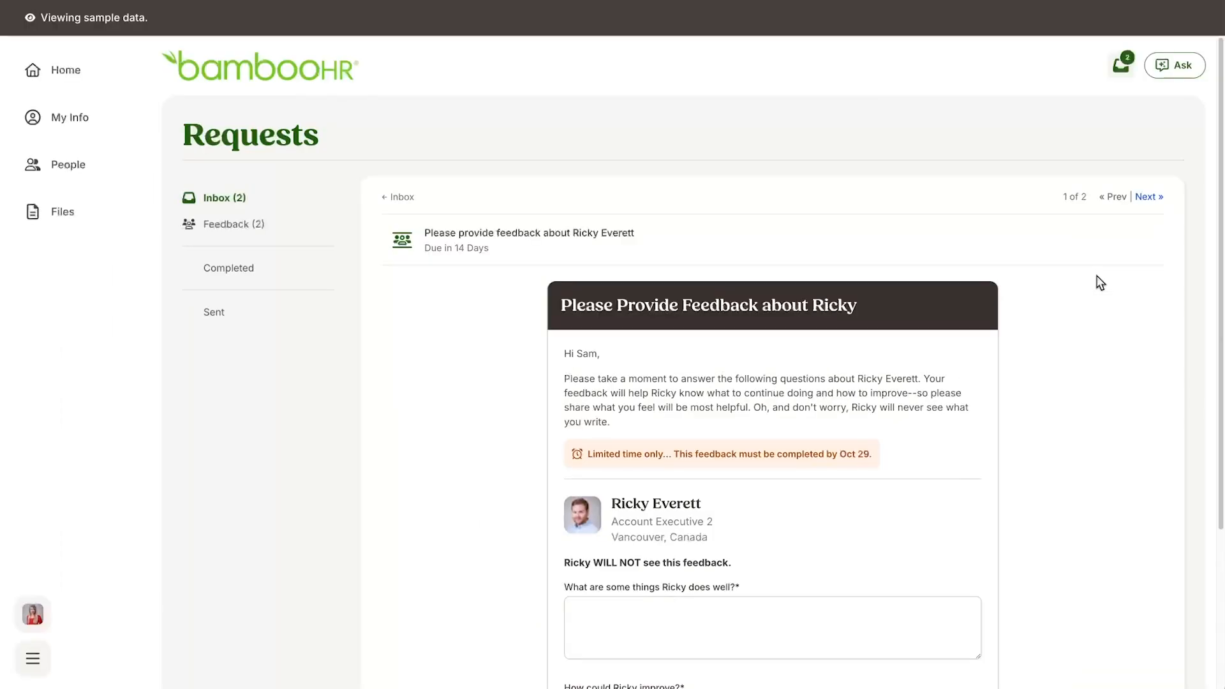
scroll("down", 3)
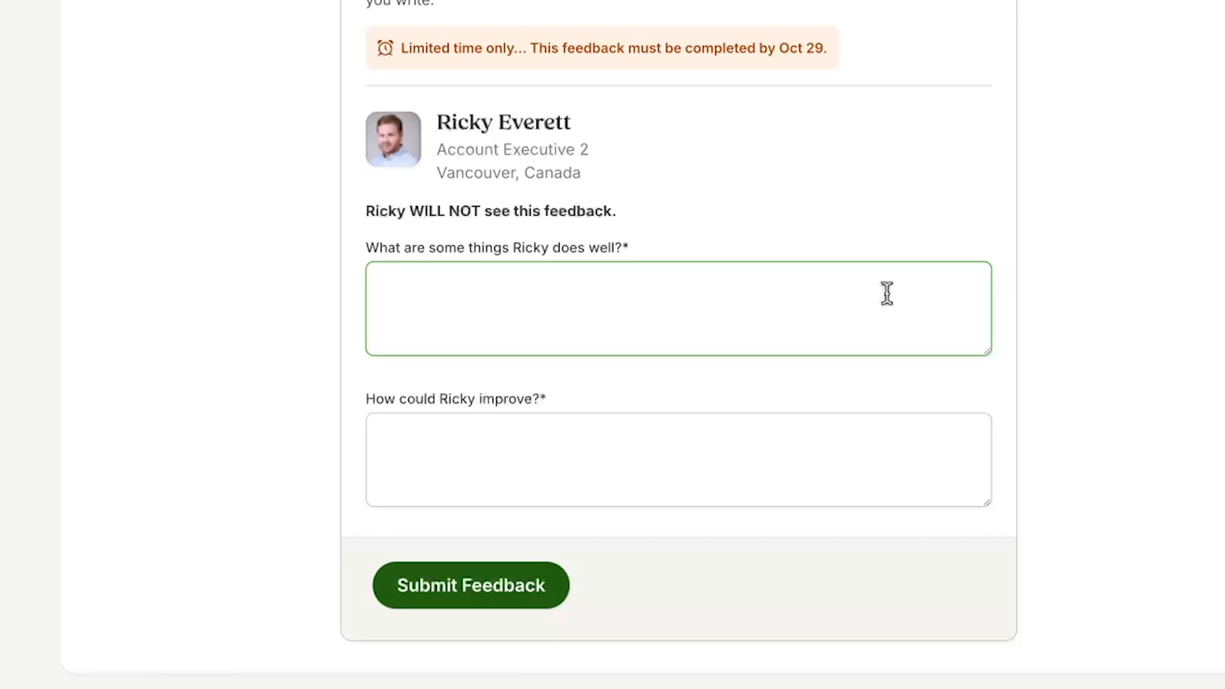
mouse_move(892, 291)
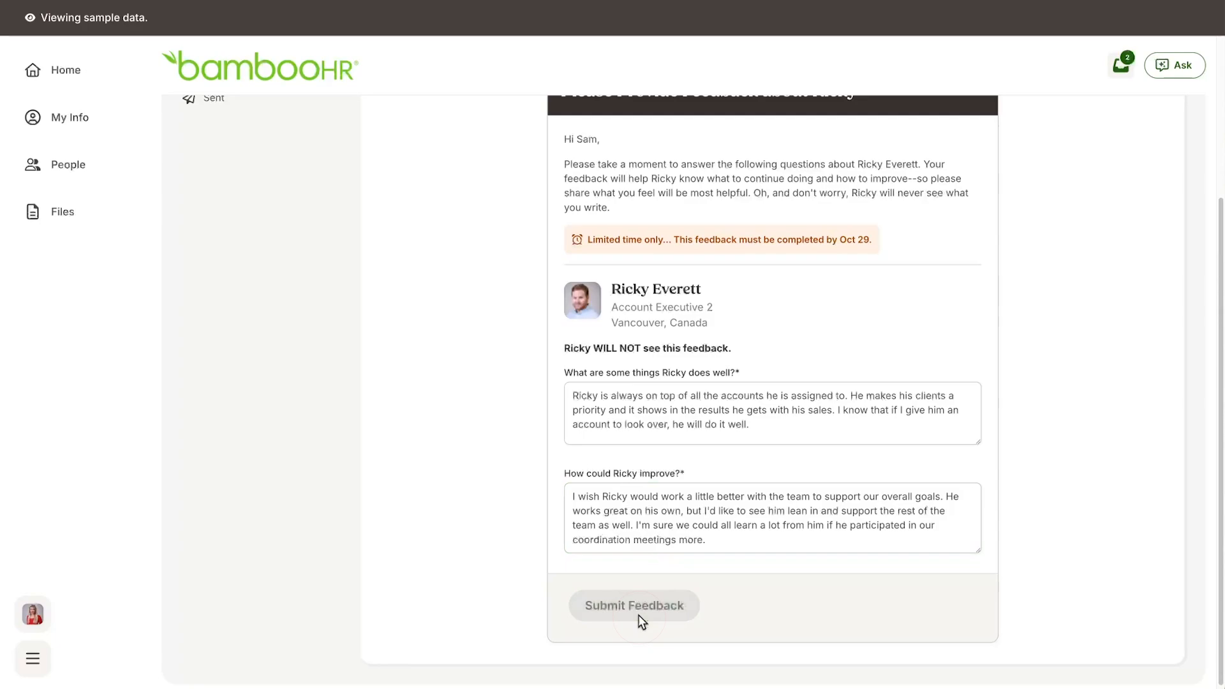
left_click(635, 605)
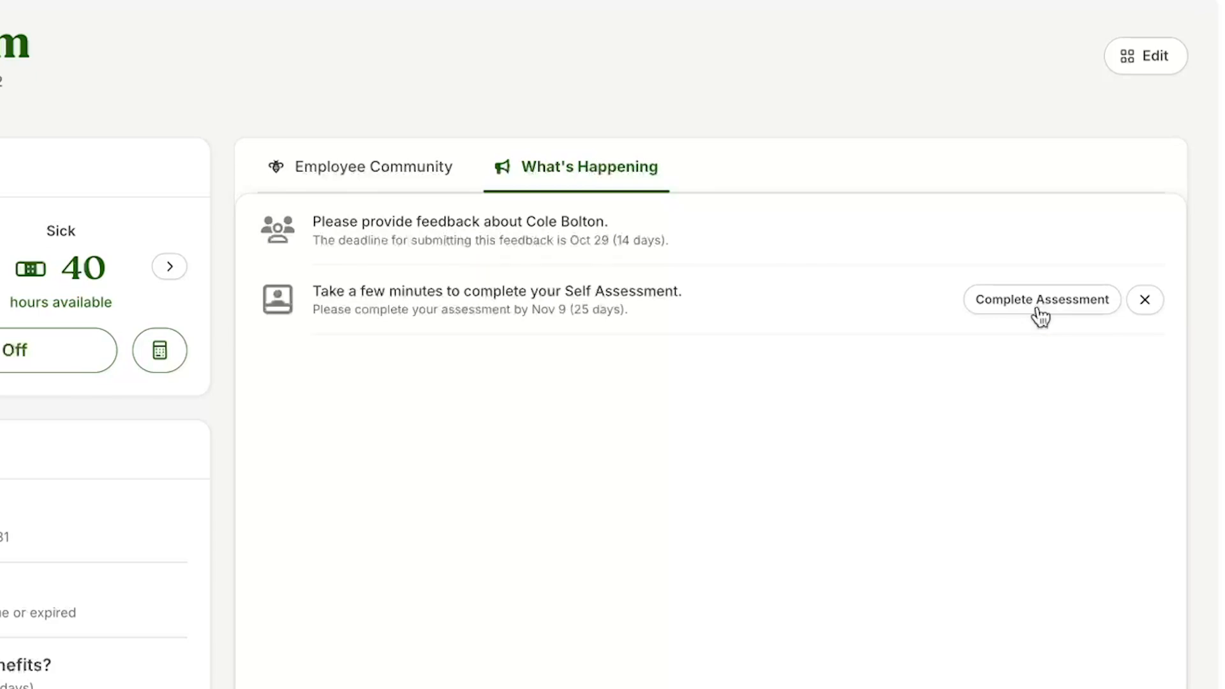
Step: Go to your profile's Performance section and switch to Assessments
left_click(1041, 298)
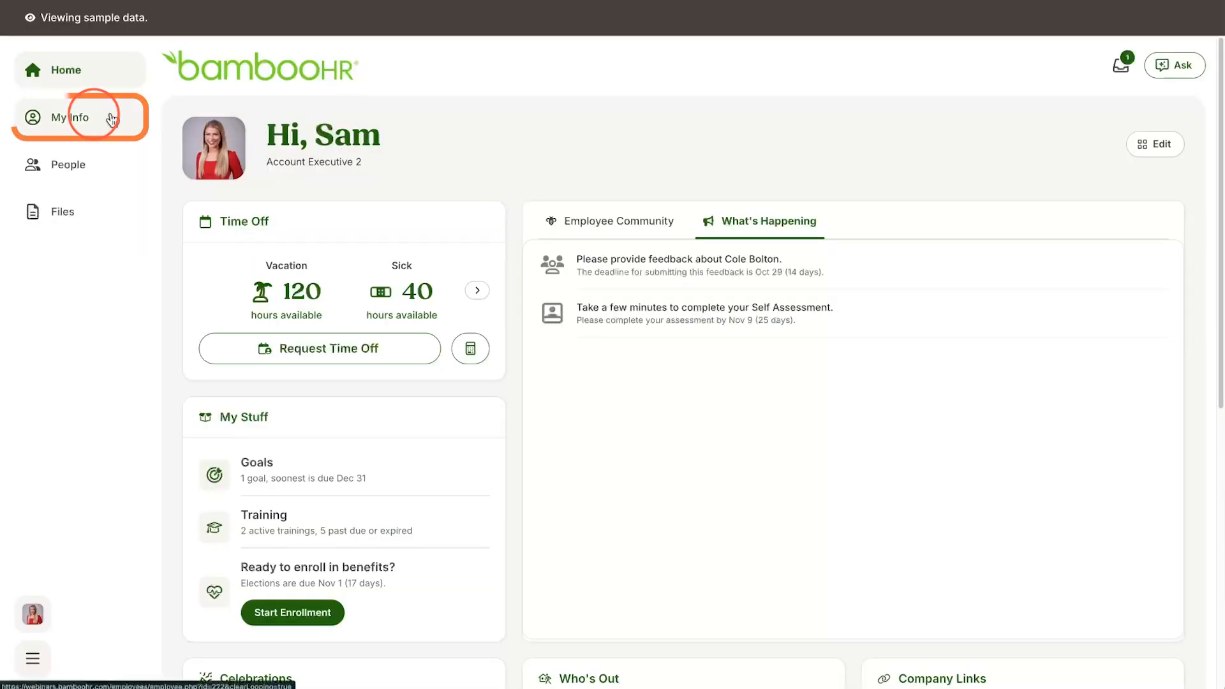
left_click(72, 117)
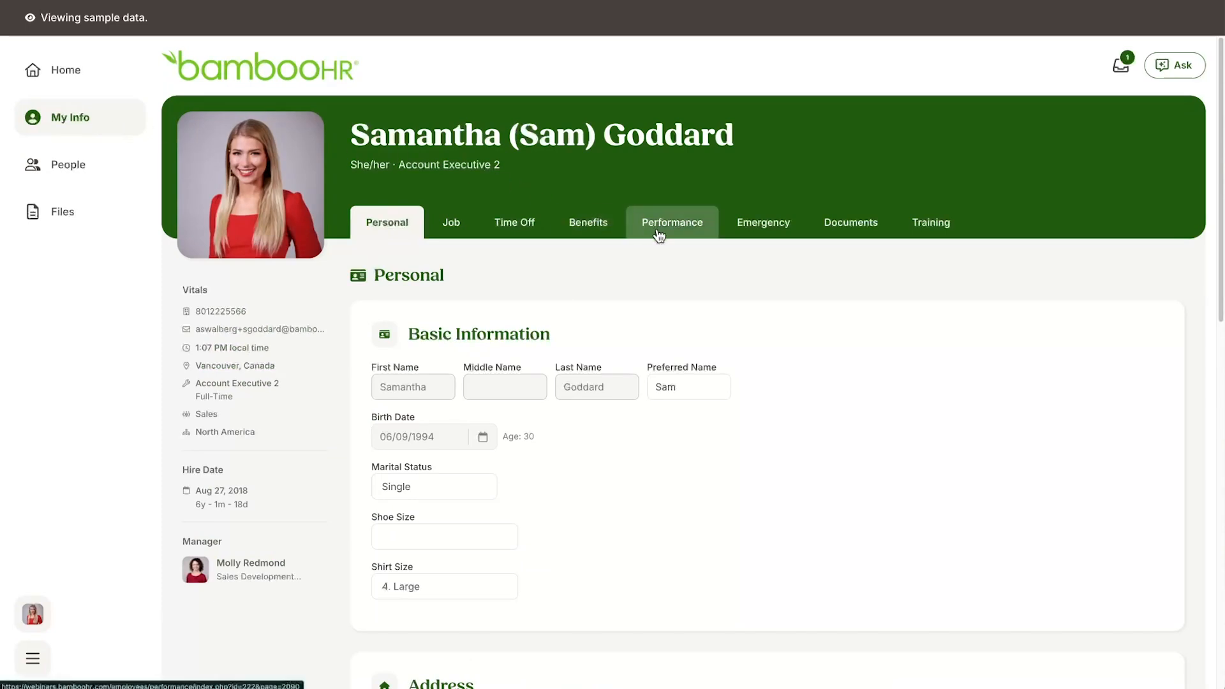
left_click(672, 222)
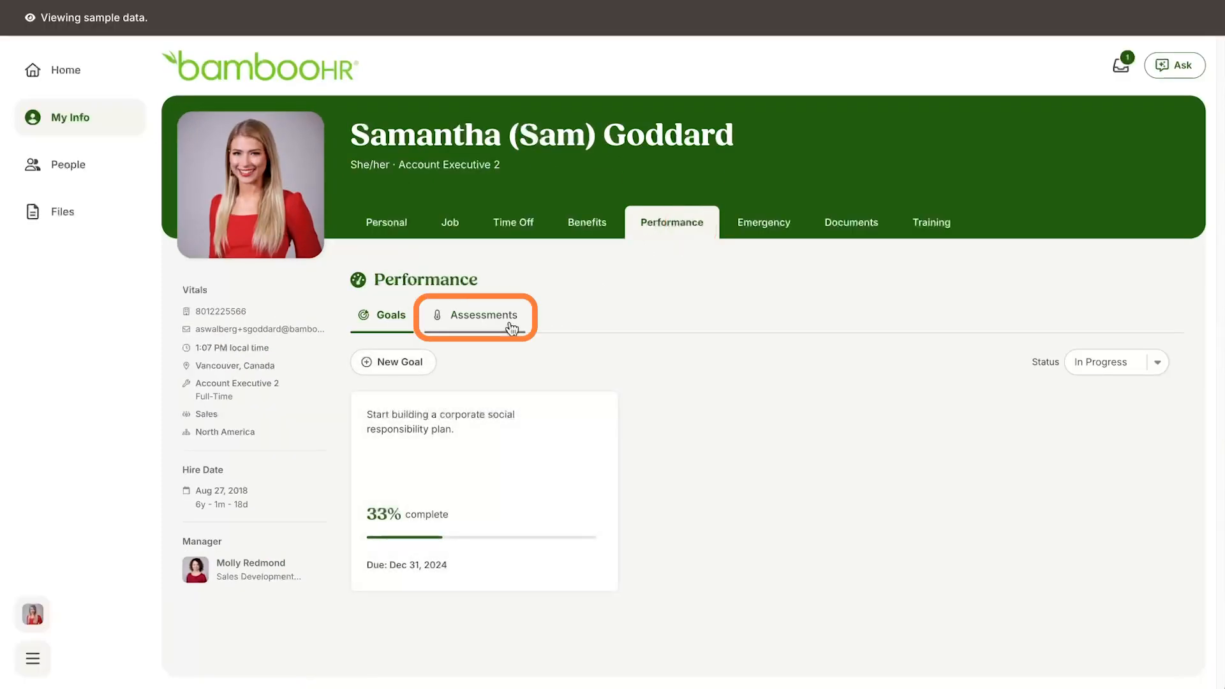
left_click(485, 315)
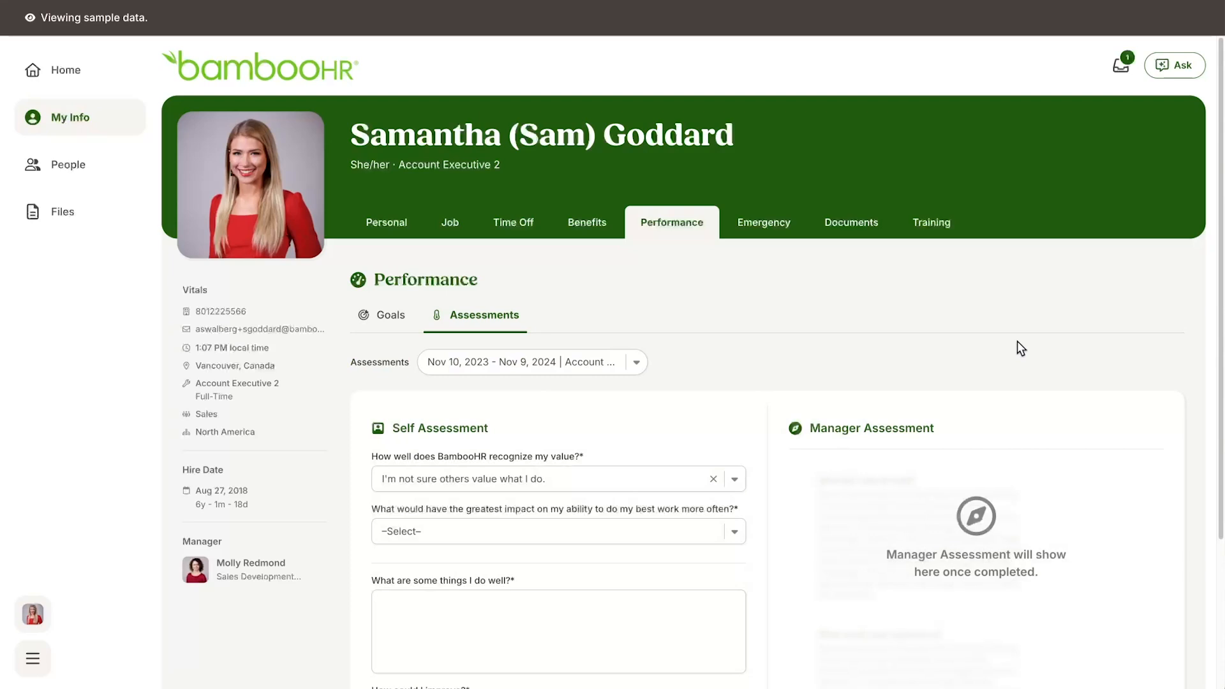
Step: Answer the feeling-valued question with 'I sometimes feel valued.'
scroll("down", 3)
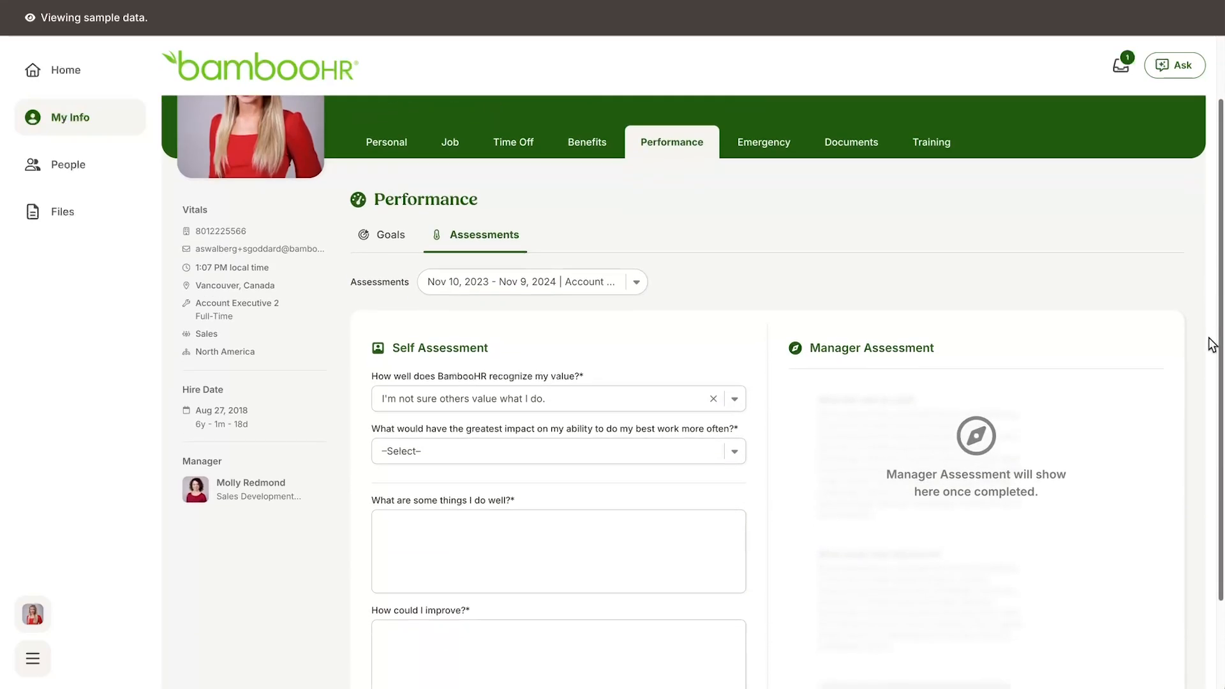
scroll("down", 3)
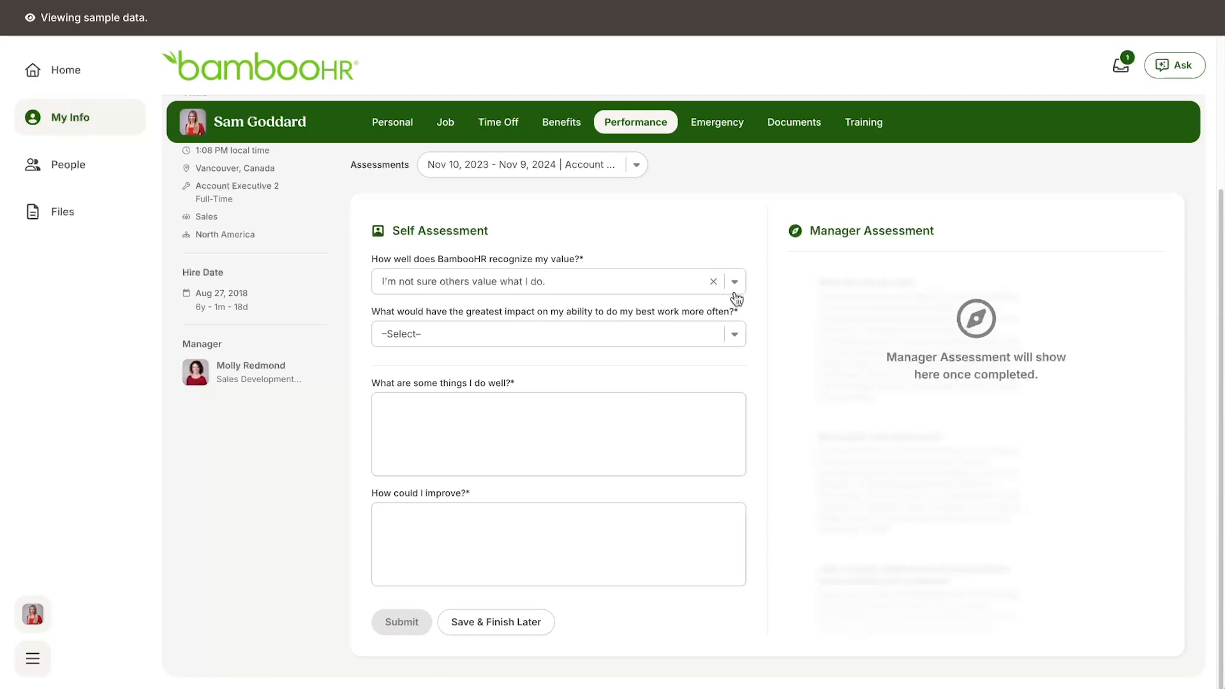
left_click(733, 280)
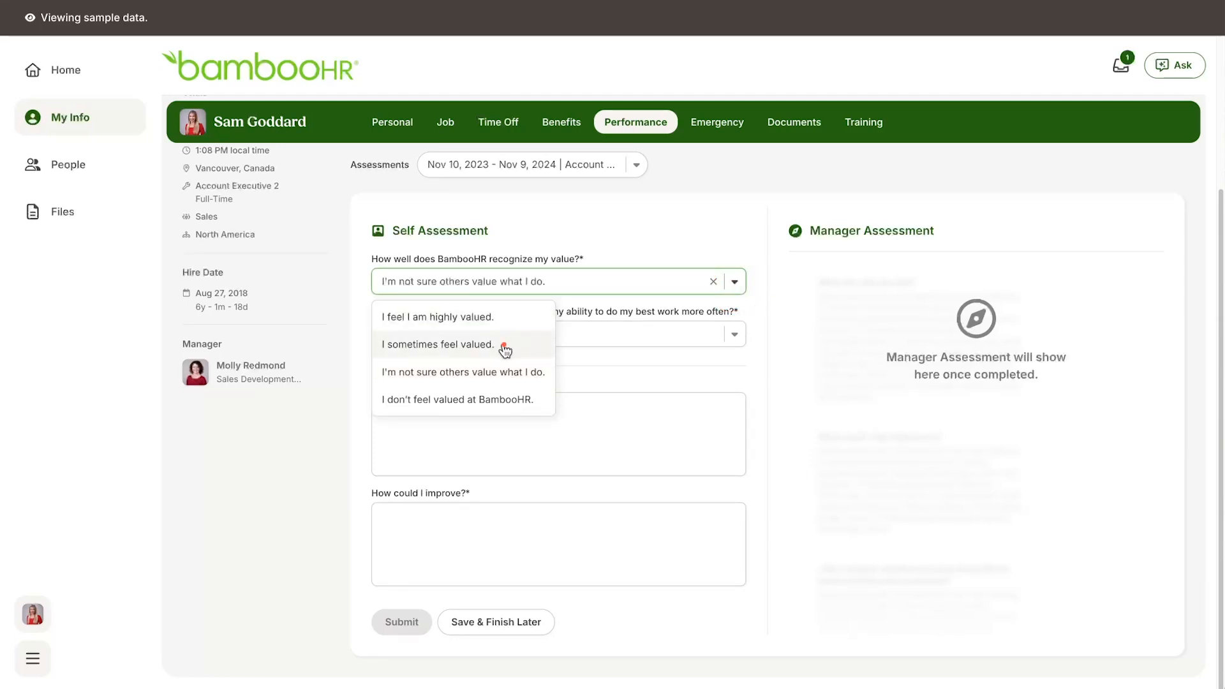
left_click(437, 345)
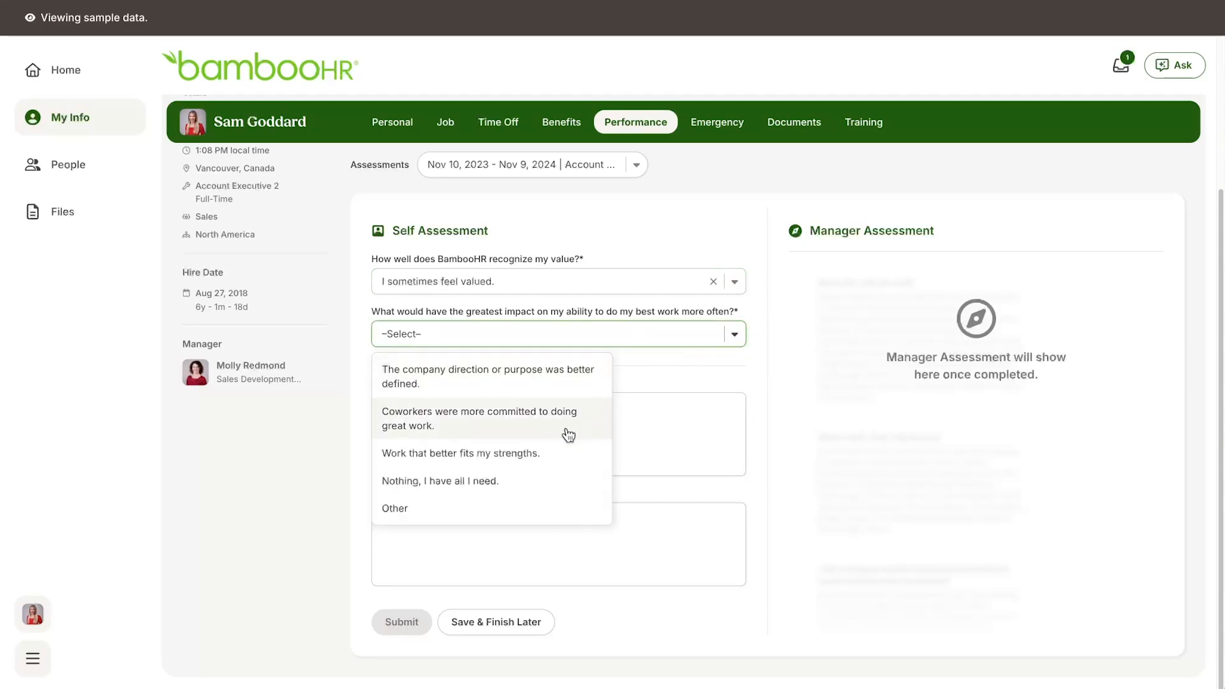
mouse_move(561, 458)
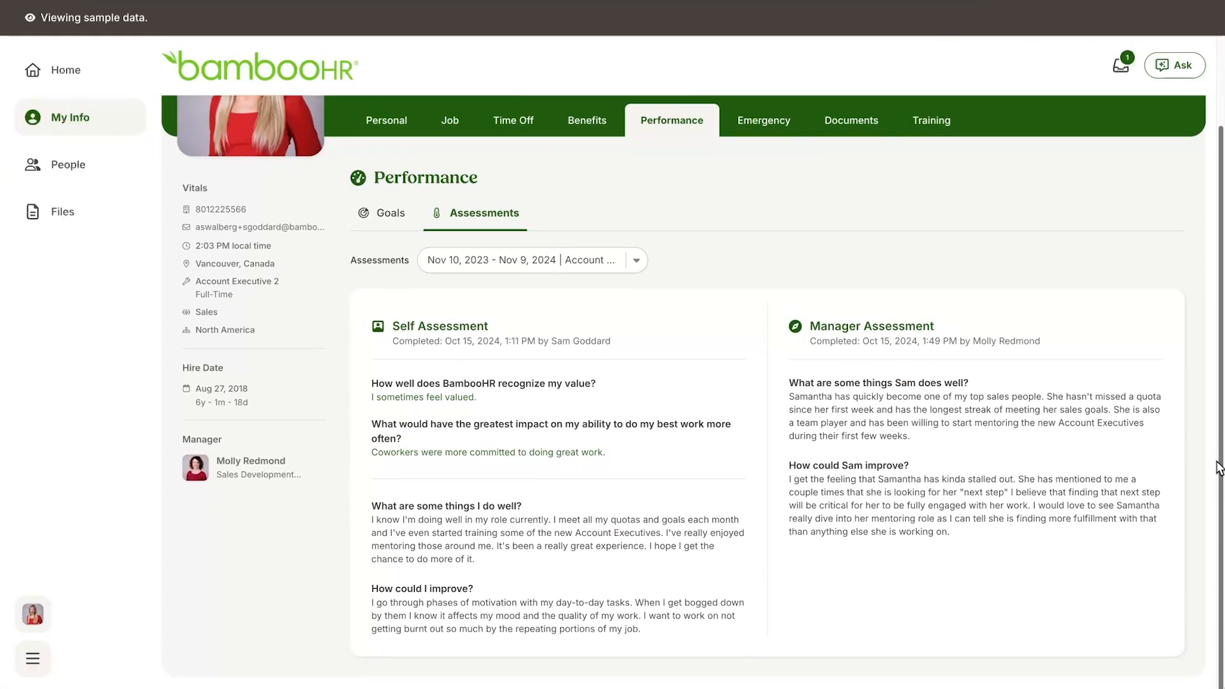
mouse_move(816, 568)
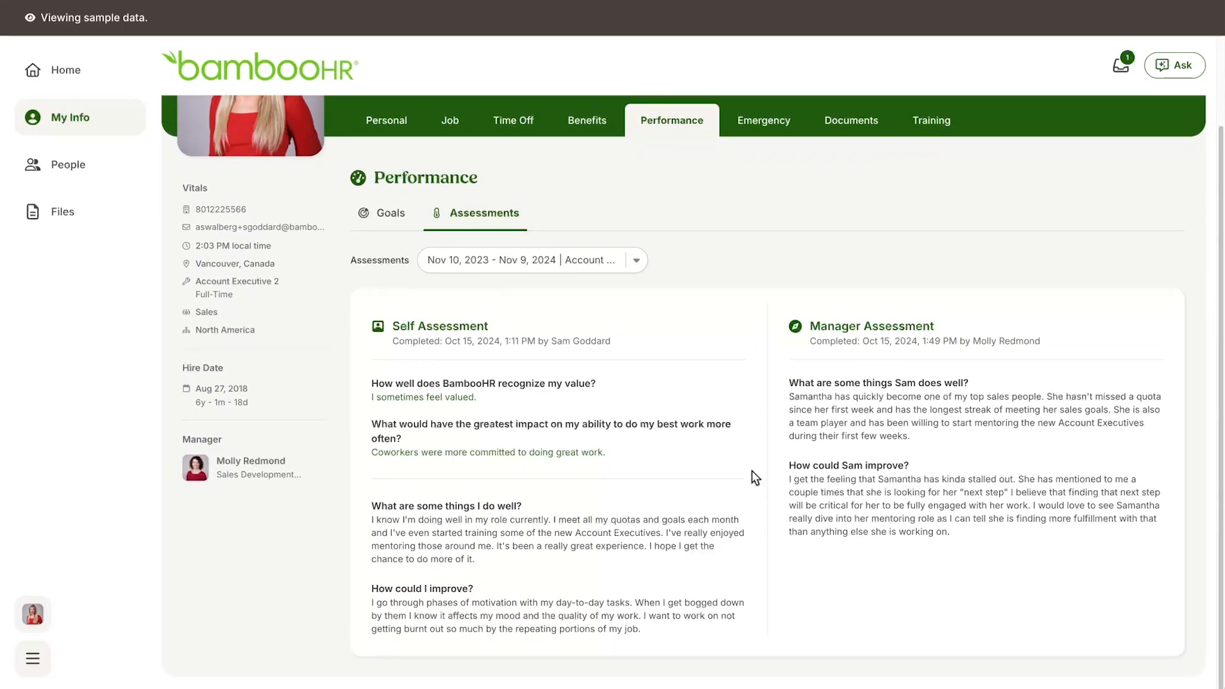
Step: Return to the Goals sub-tab after reviewing both assessments
left_click(390, 213)
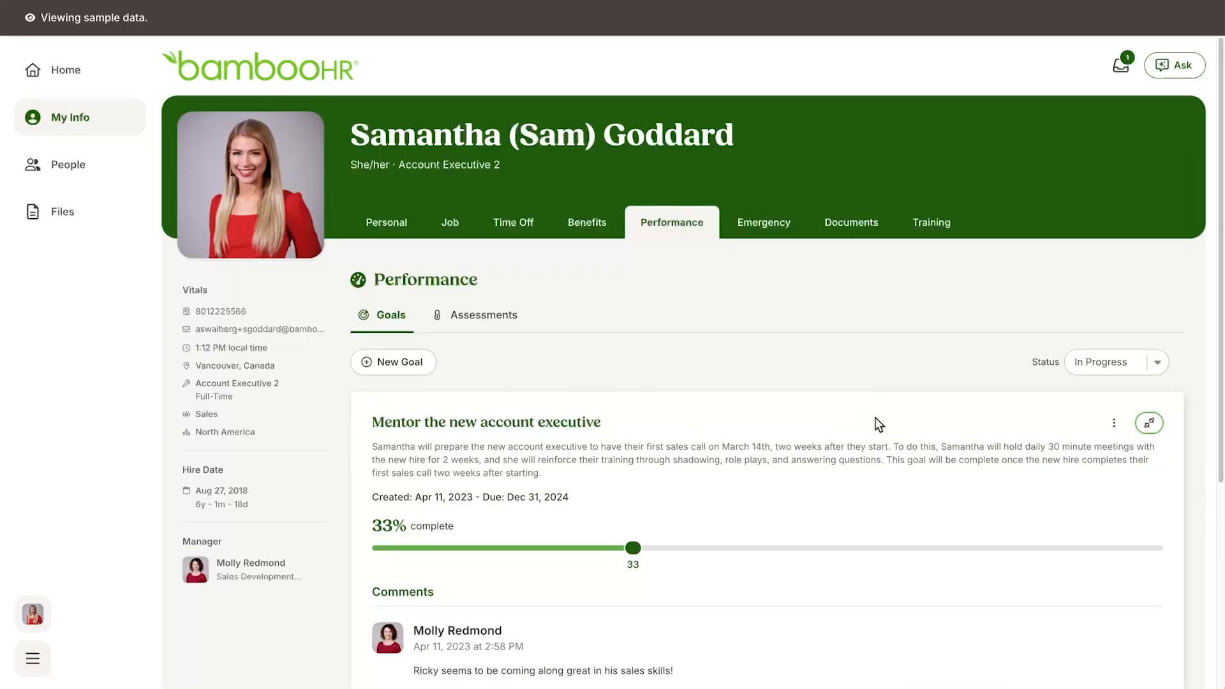
Step: Drag the 'Mentor the new account executive' progress slider from 33% to 65%
scroll("down", 3)
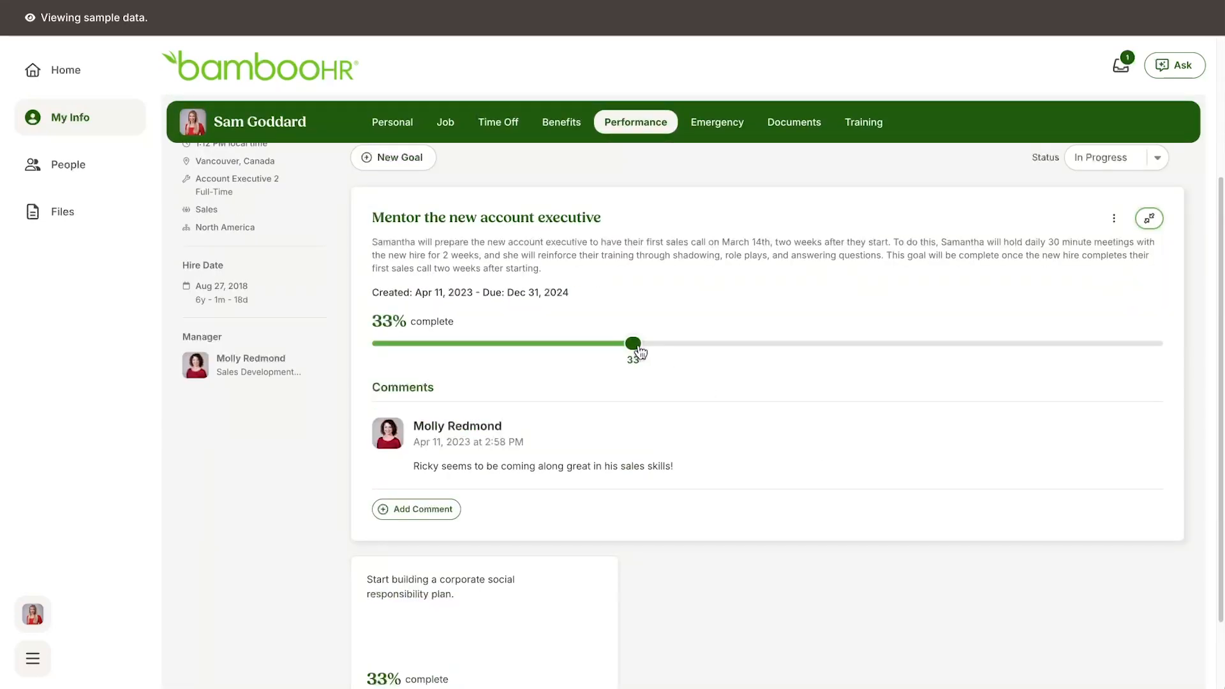
left_click_drag(633, 343, 861, 343)
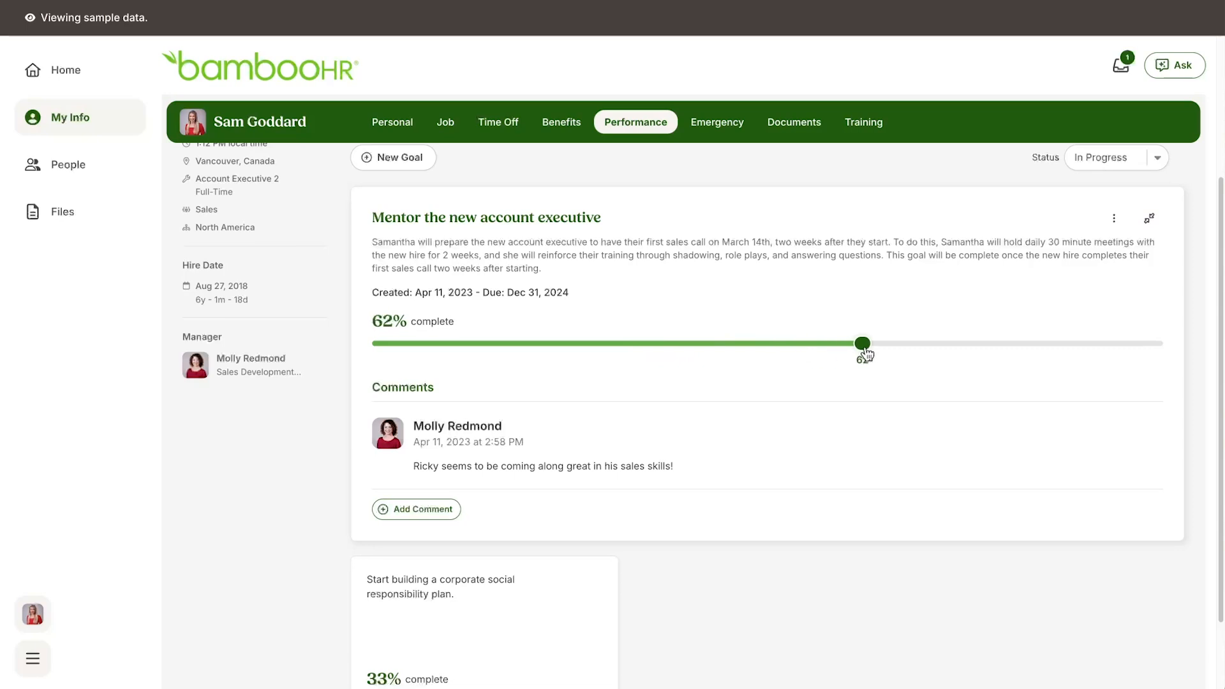
left_click_drag(861, 343, 886, 343)
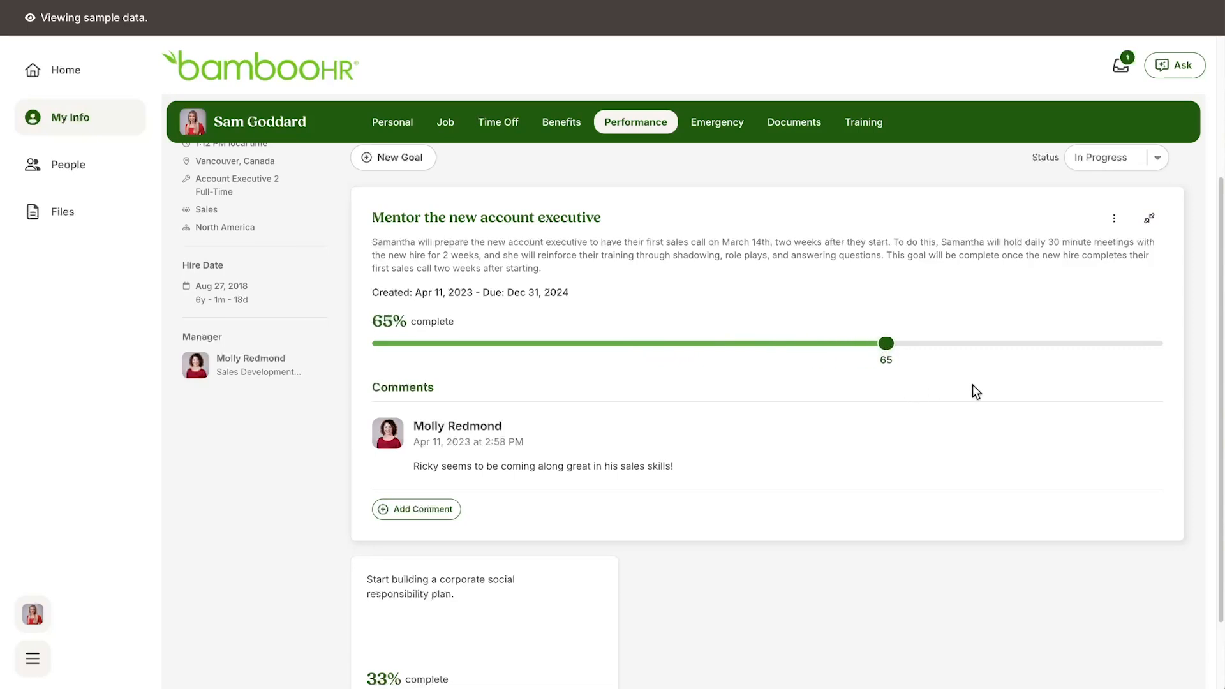
left_click(416, 510)
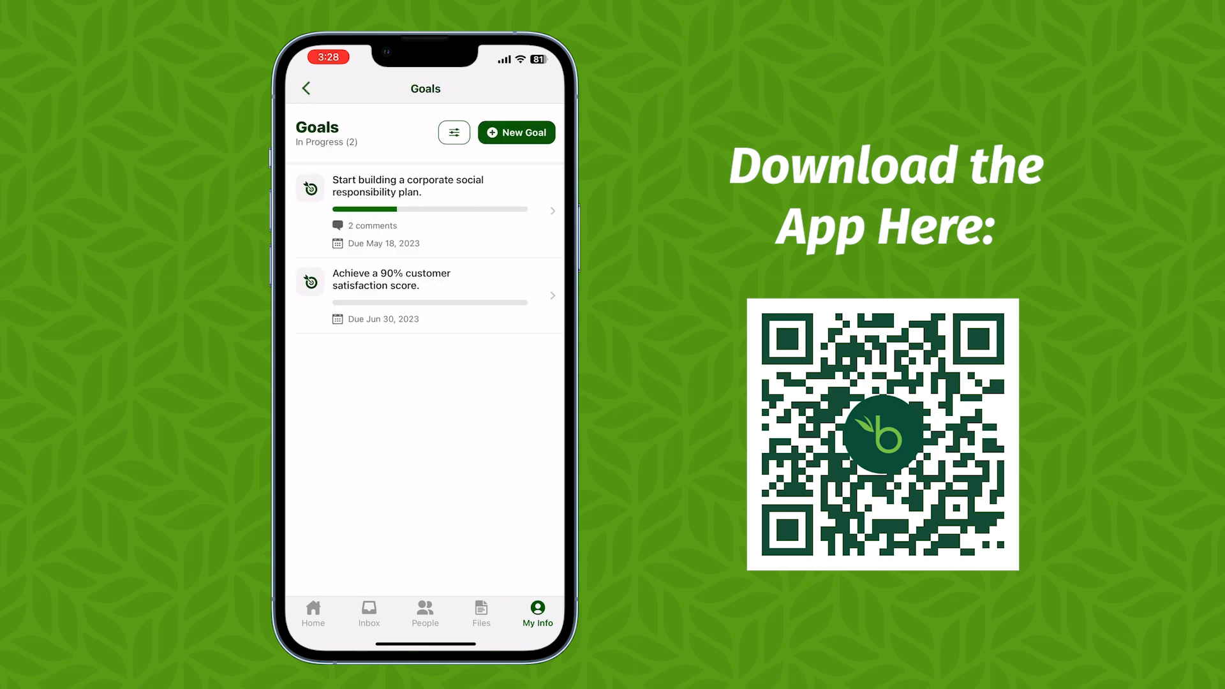
Step: Start the mobile self assessment: sometimes feel valued, then clearer company direction
left_click(426, 211)
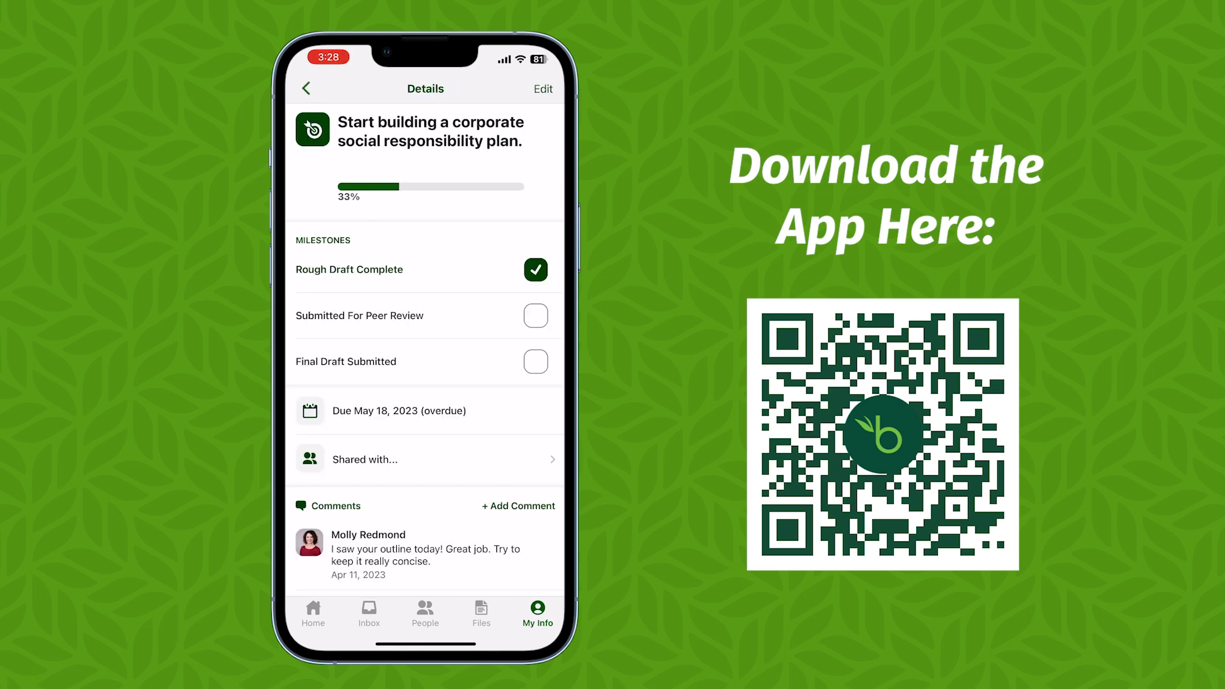
left_click(535, 315)
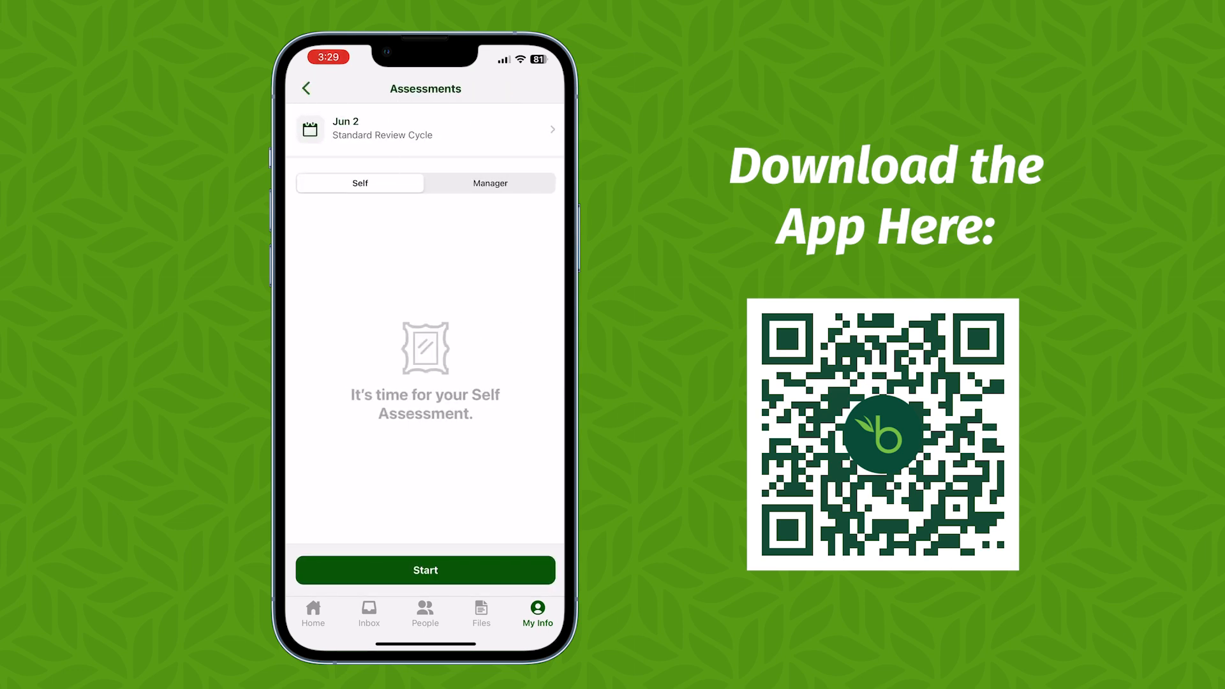
left_click(426, 569)
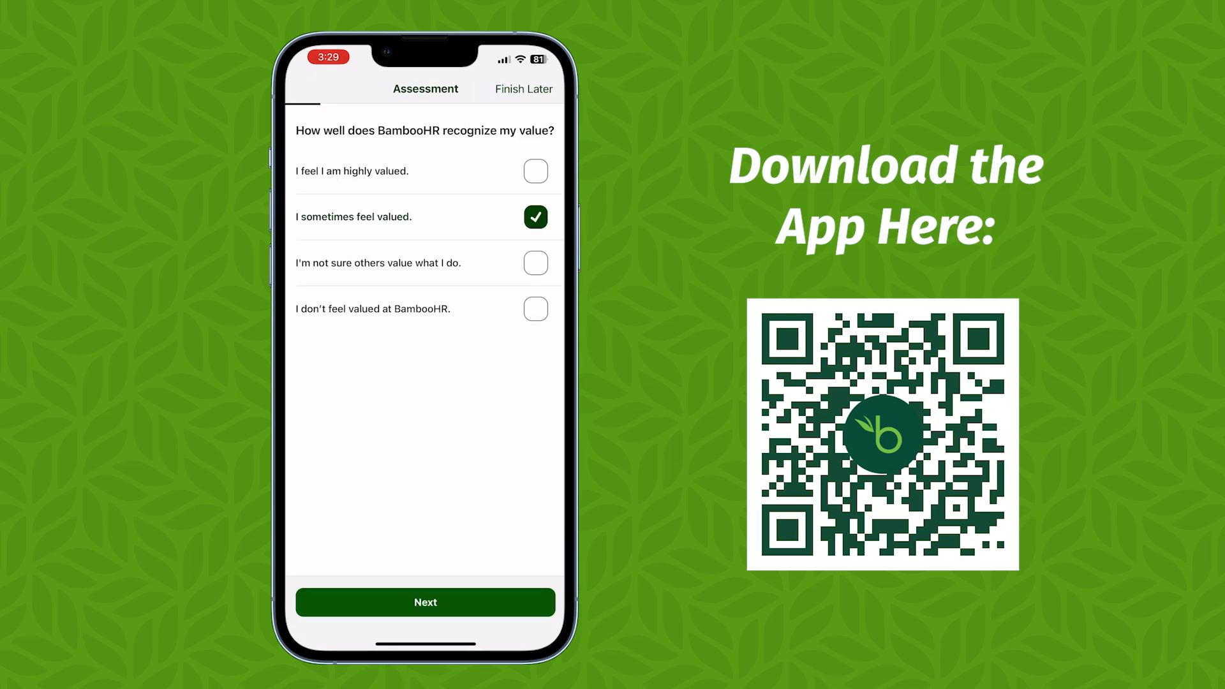
left_click(425, 602)
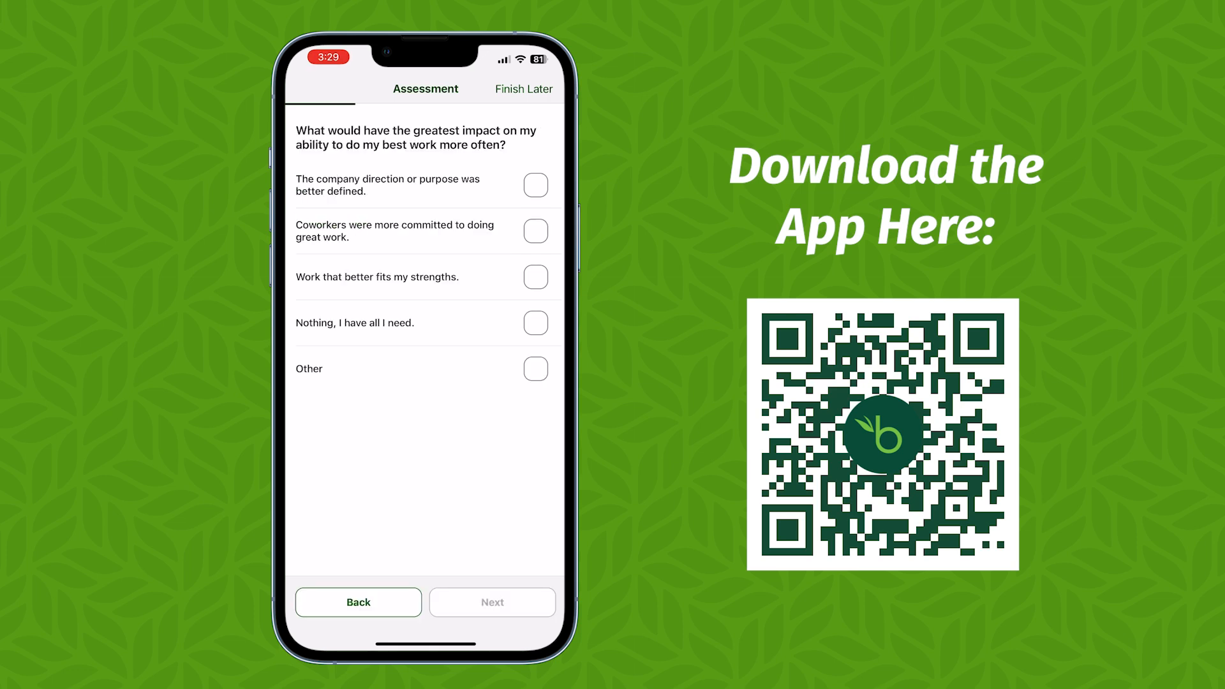
left_click(535, 186)
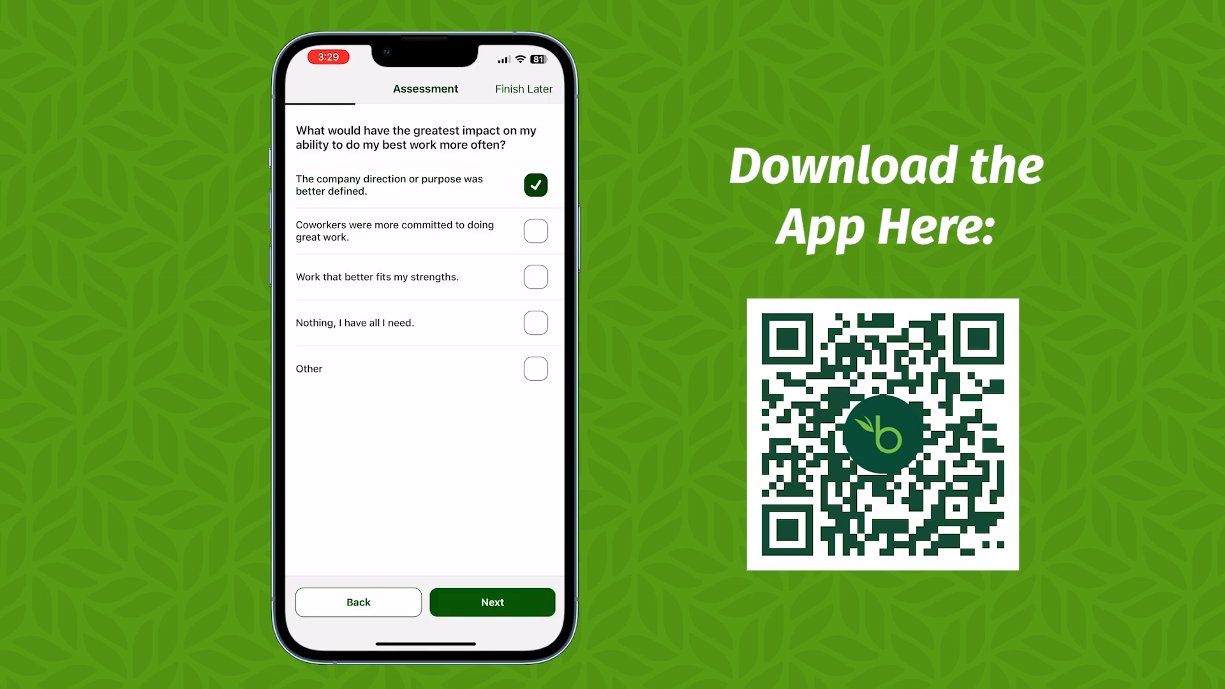